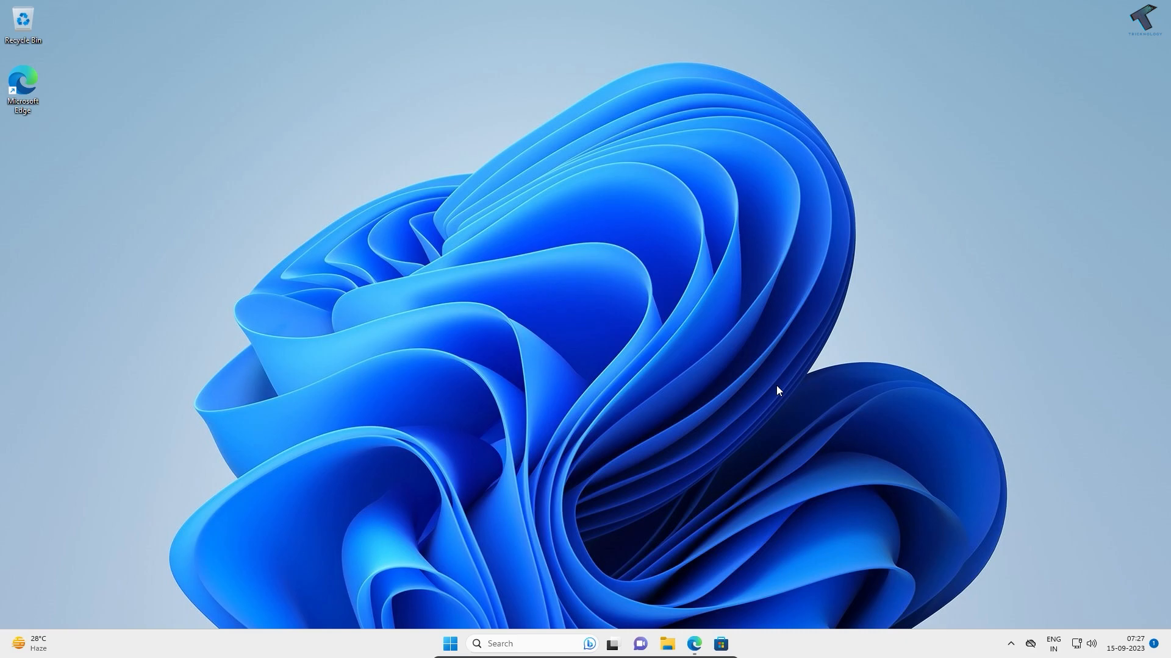
mouse_move(1118, 612)
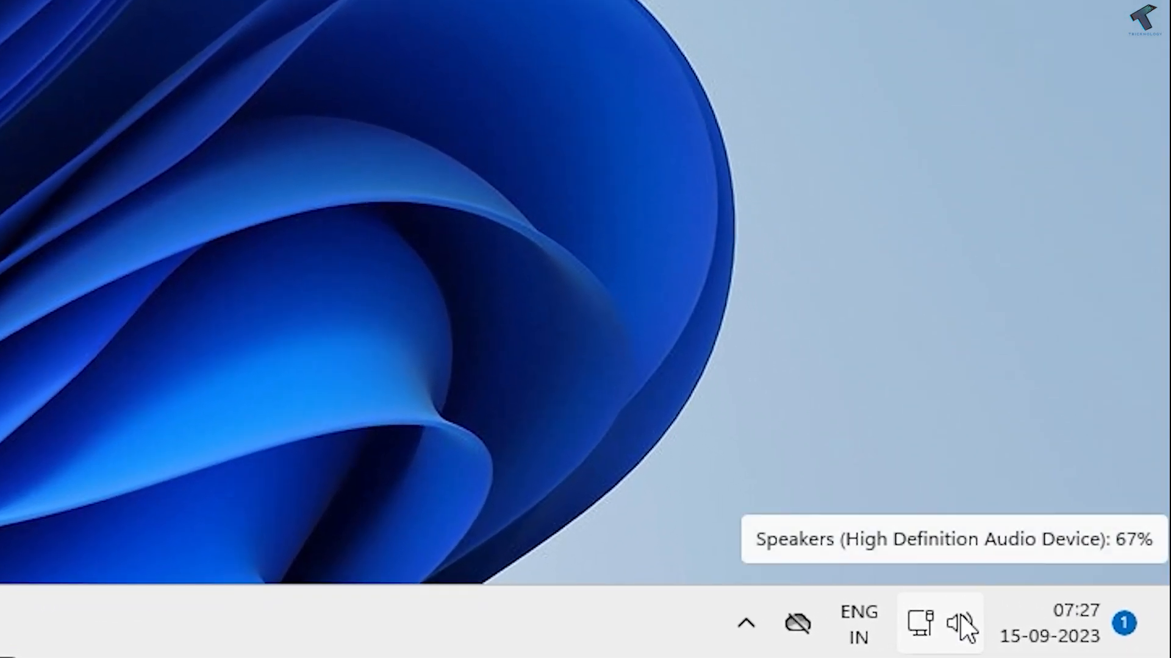
- Dismiss the Get Help troubleshooter and launch Device Manager from the Start quick-link menu
right_click(963, 623)
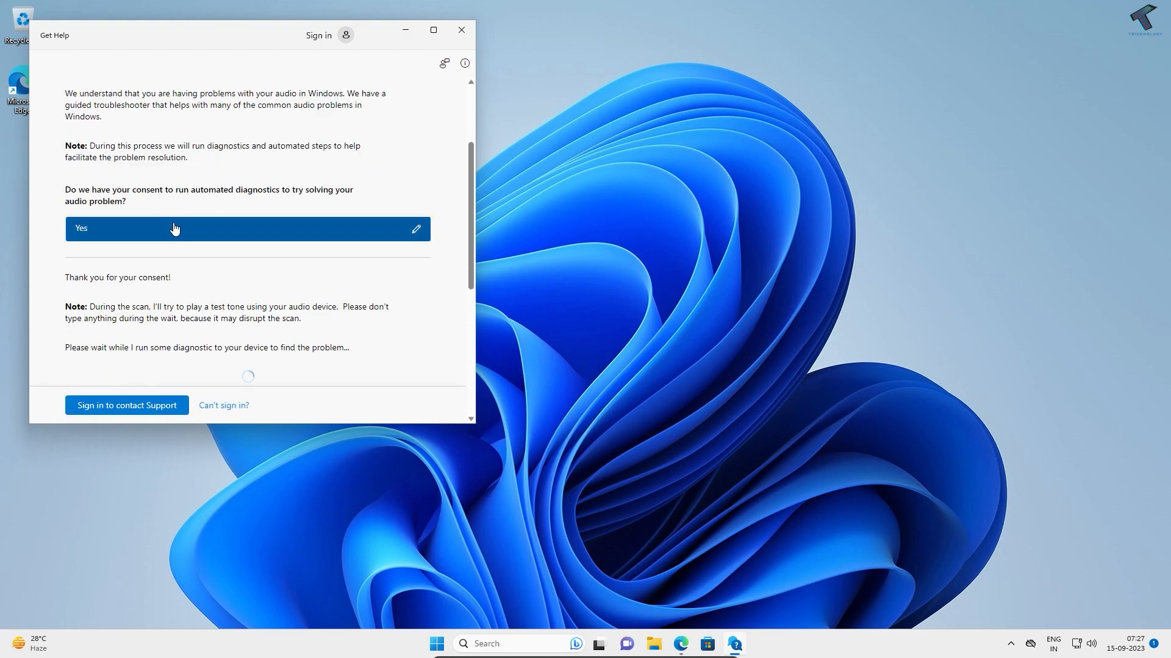
scroll(down, 3)
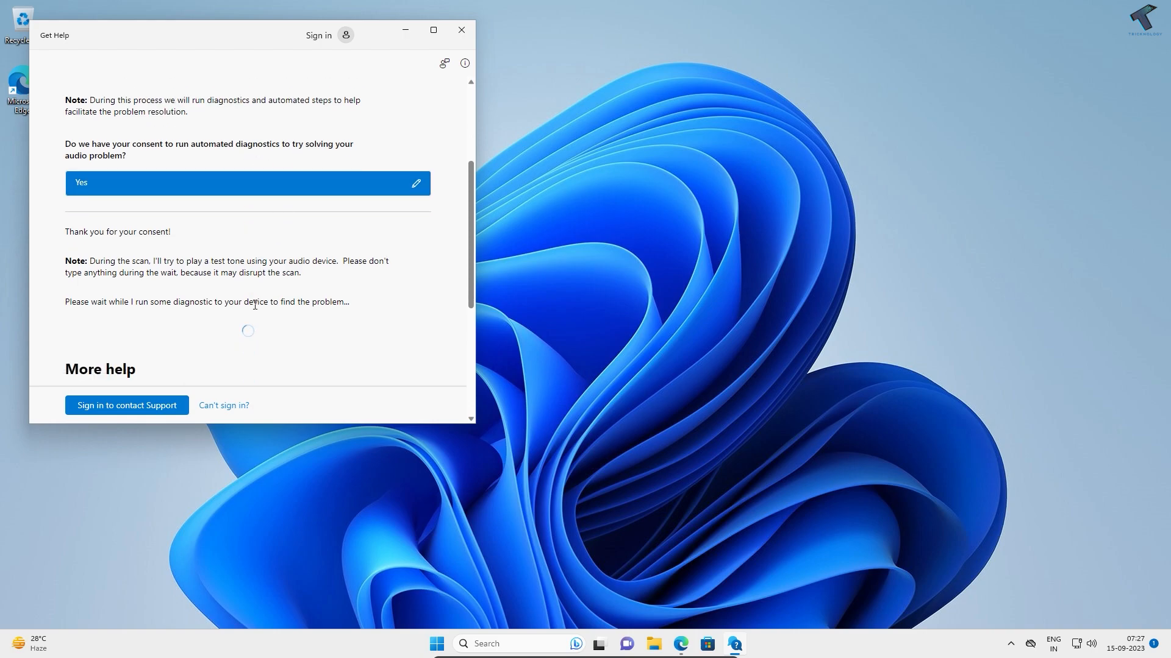
click(461, 30)
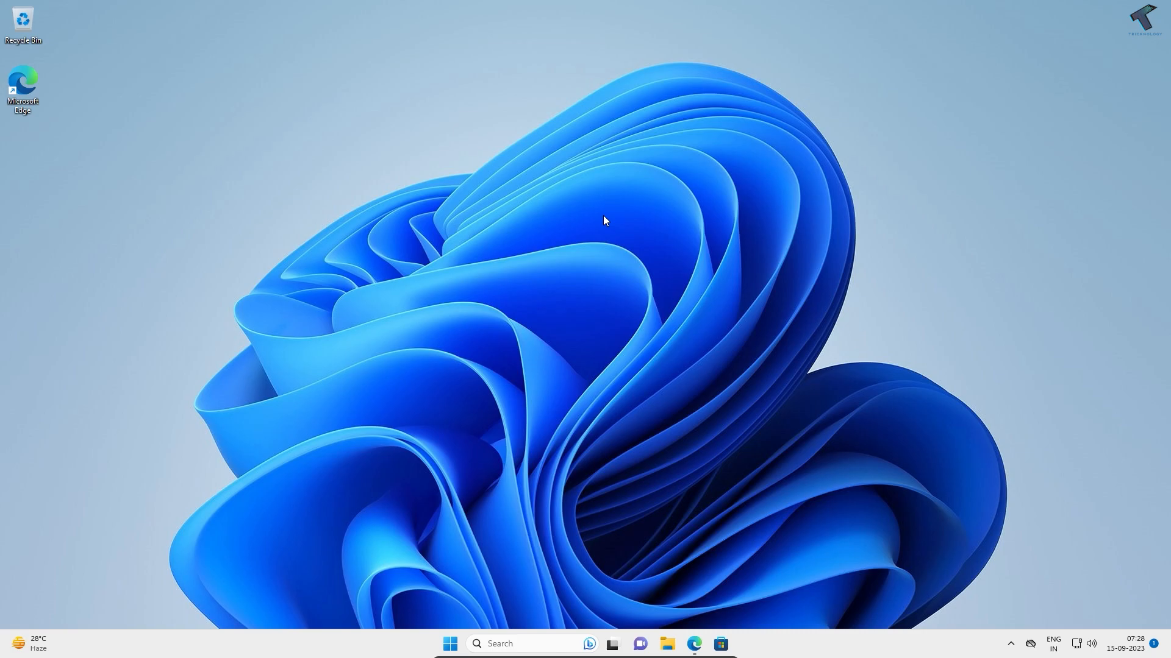
mouse_move(443, 620)
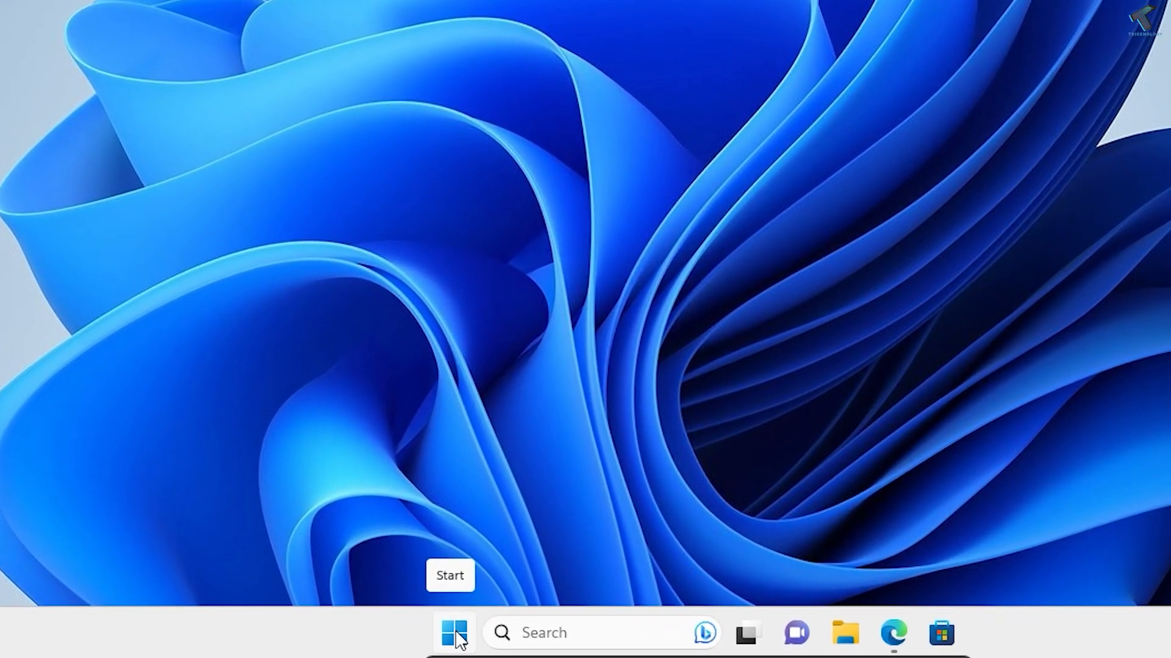
right_click(453, 632)
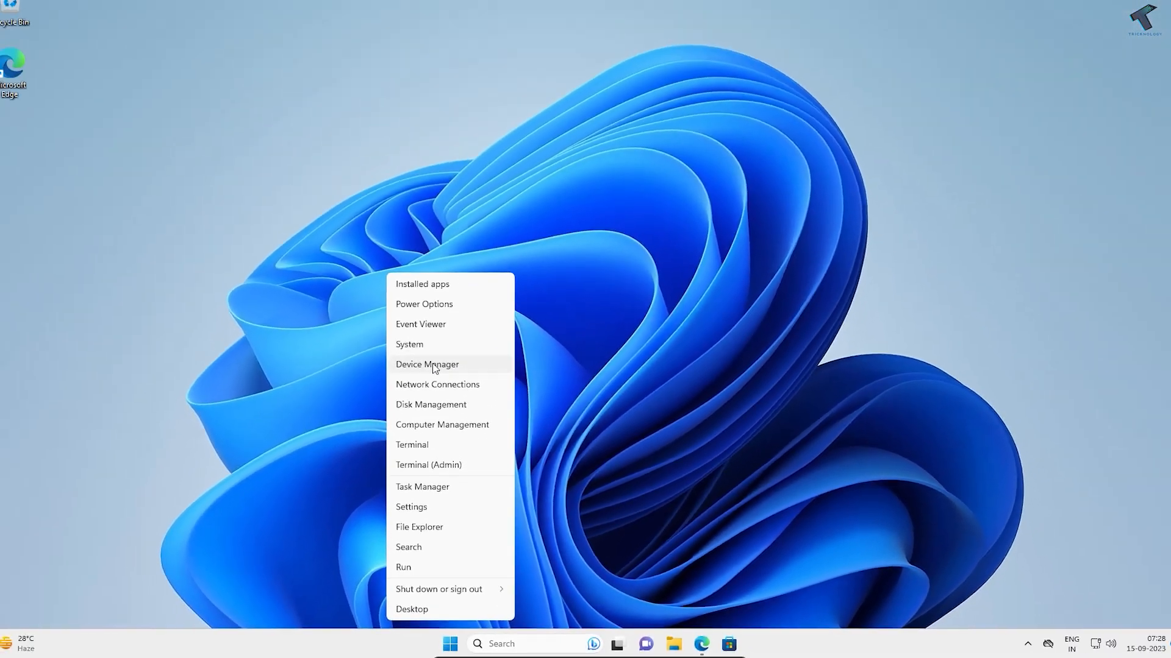
click(427, 365)
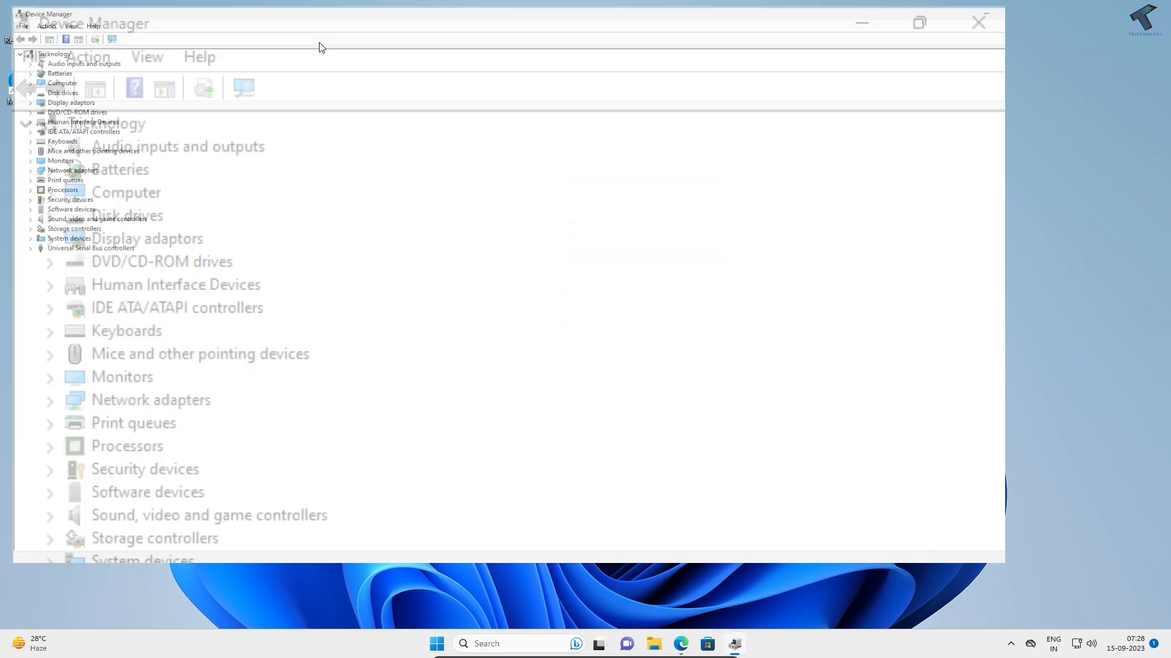
- Maximize Device Manager and start Update driver for Speakers under Audio inputs and outputs
click(919, 22)
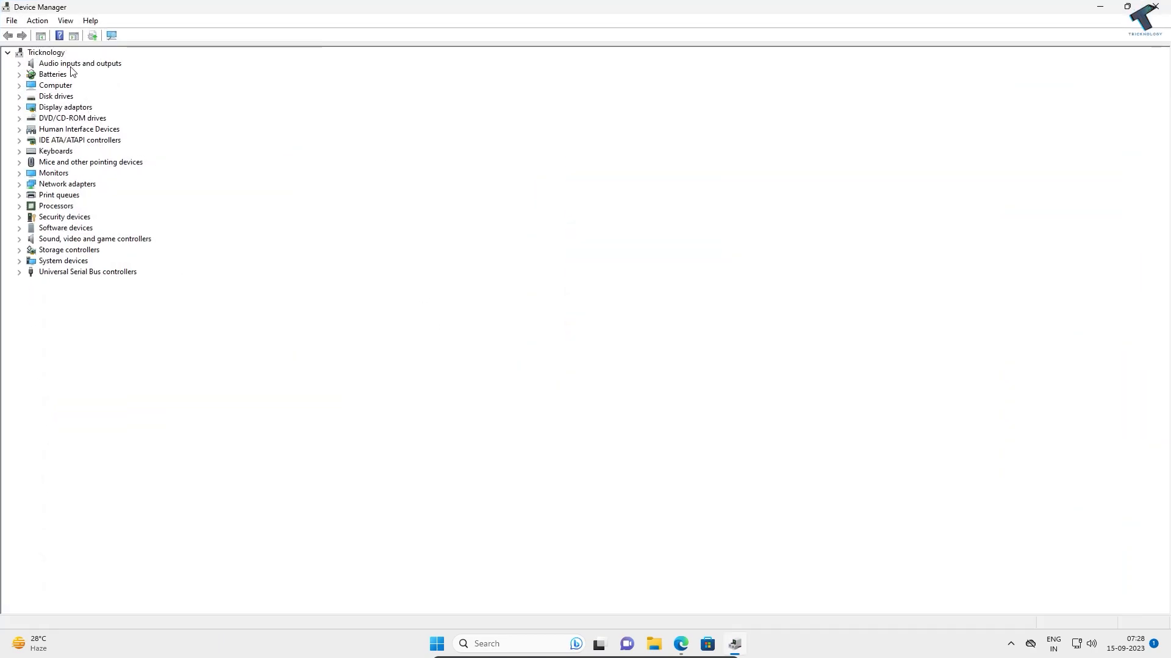
click(19, 64)
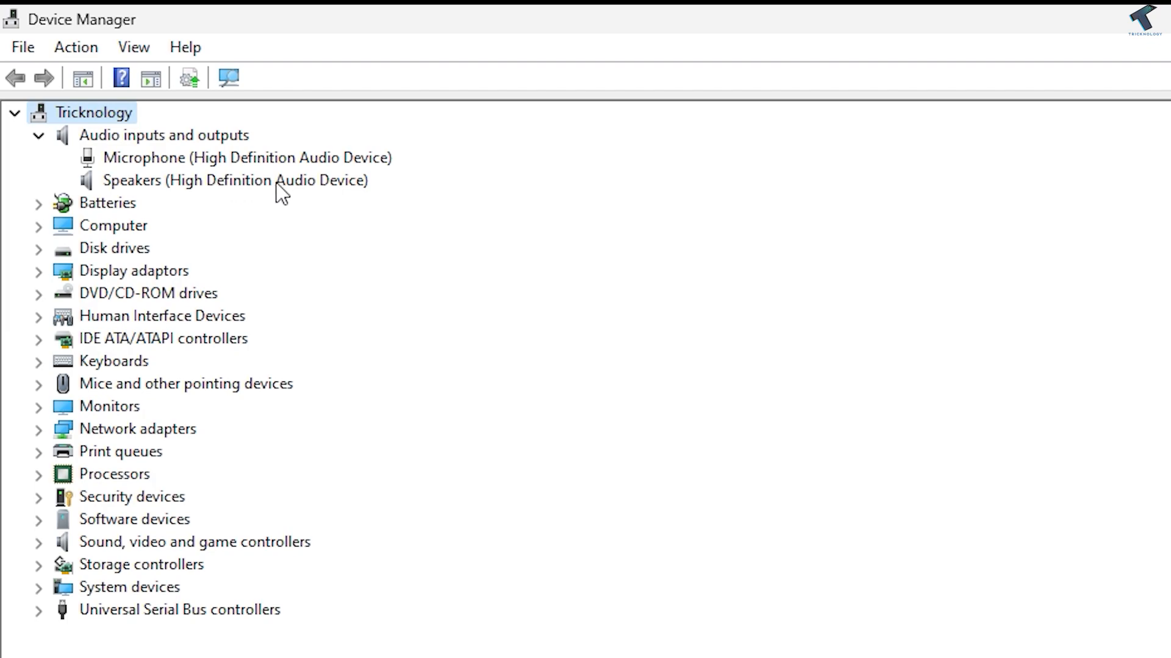
right_click(234, 180)
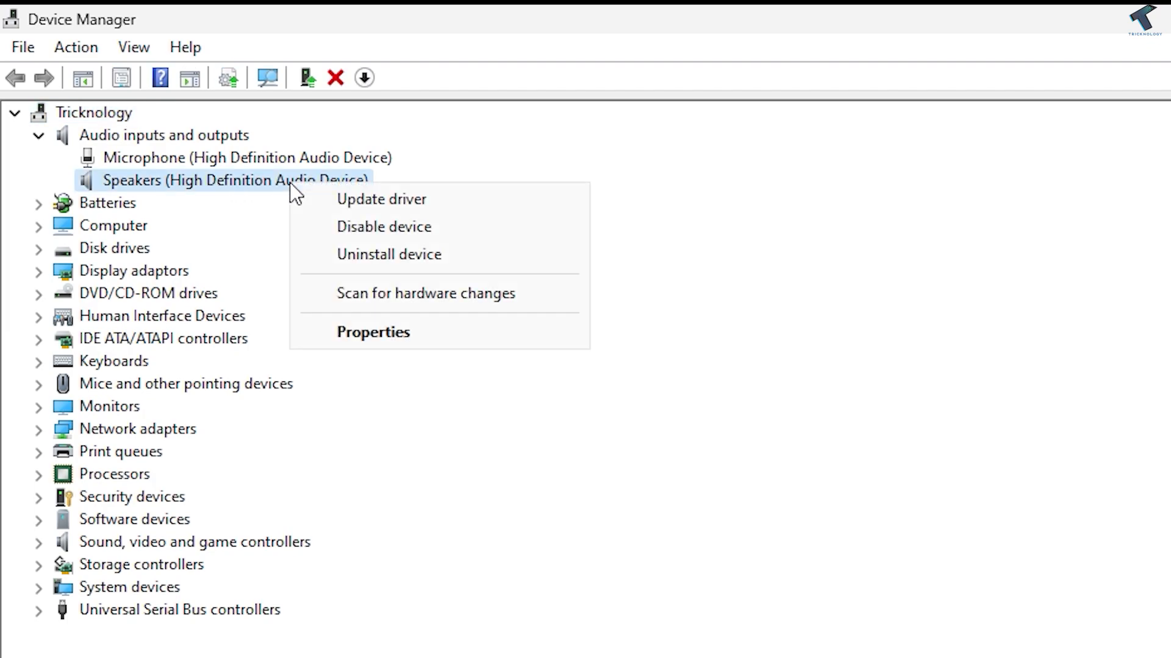
mouse_move(412, 293)
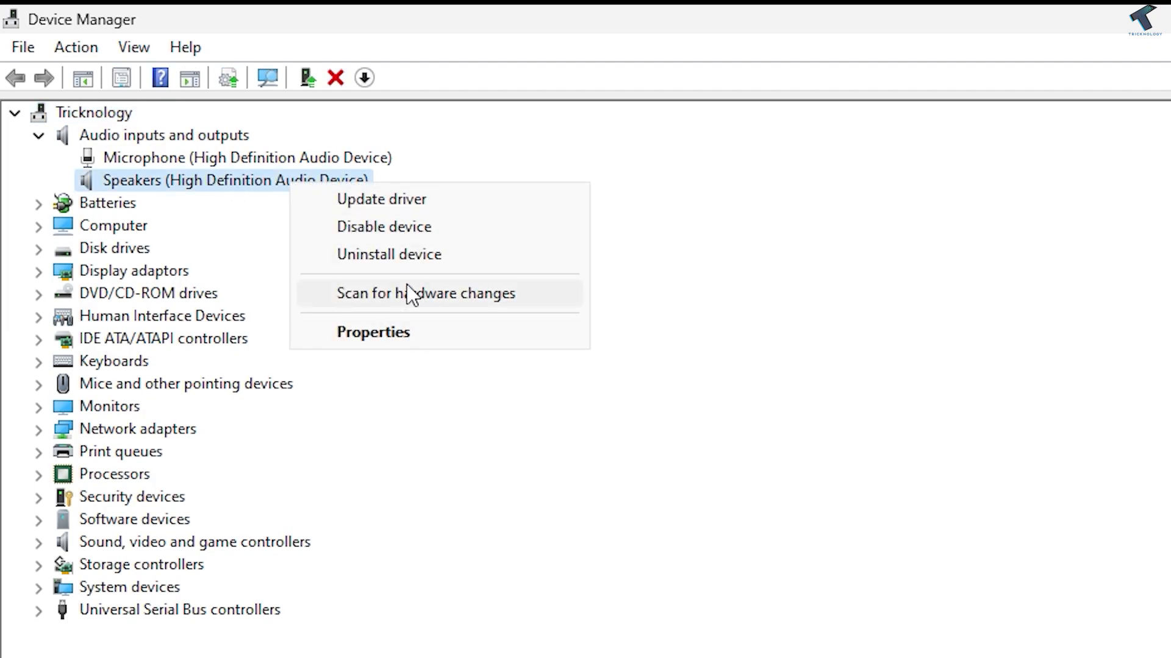
click(381, 199)
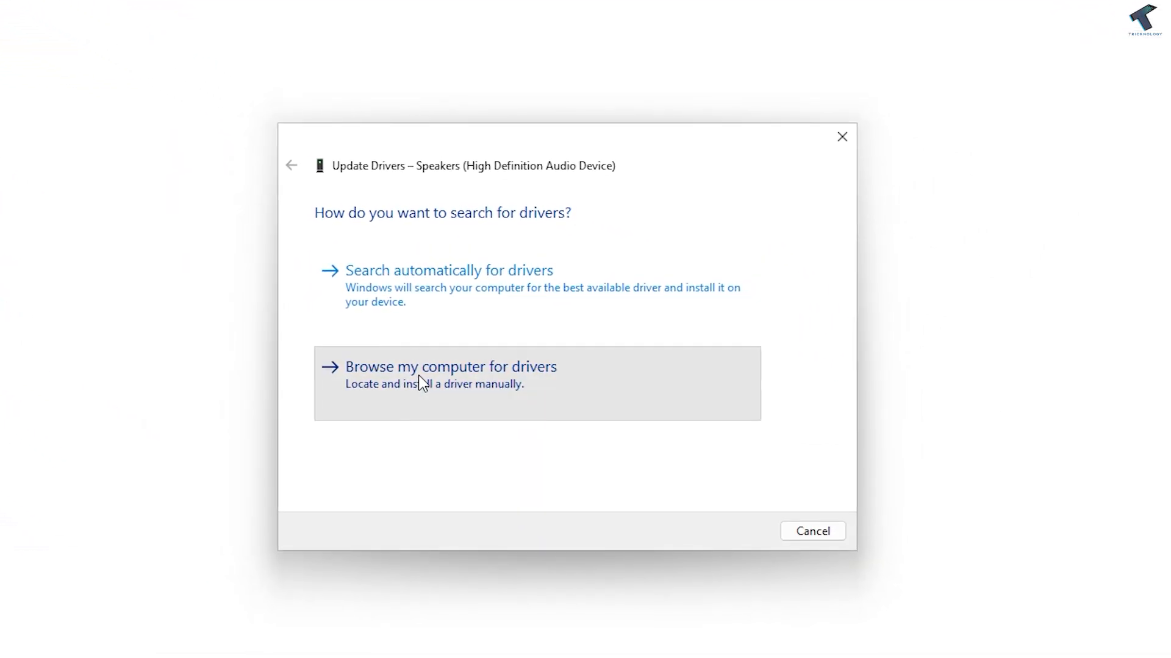
- Browse this computer and pick from the list of available speaker drivers
click(450, 367)
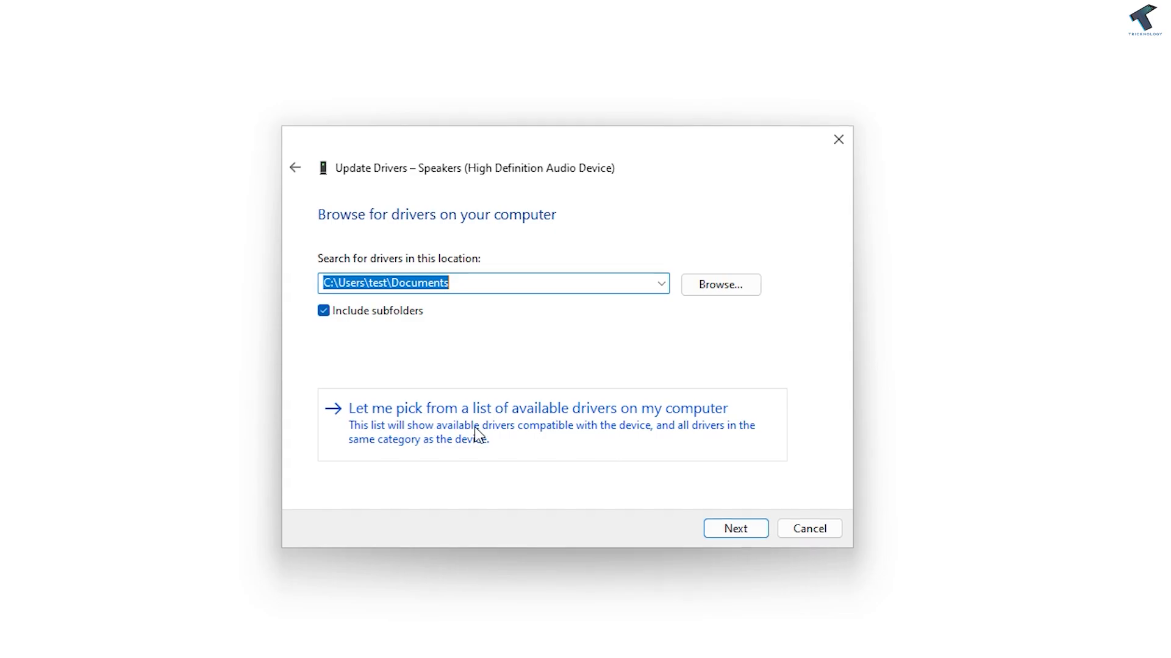
click(537, 408)
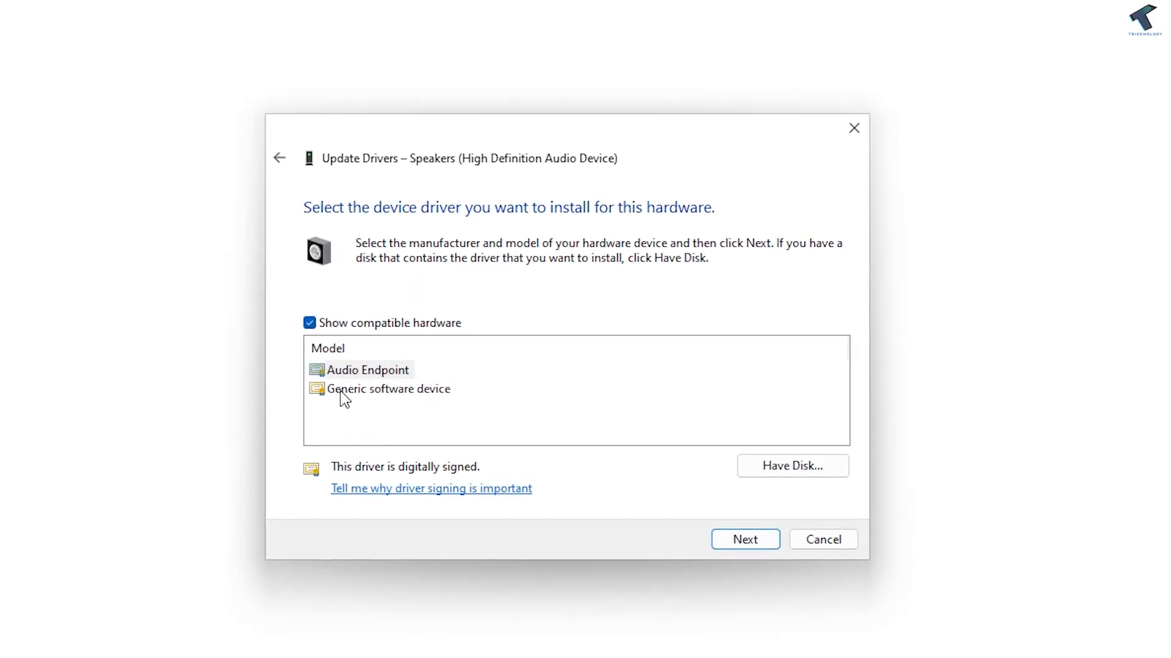
click(388, 389)
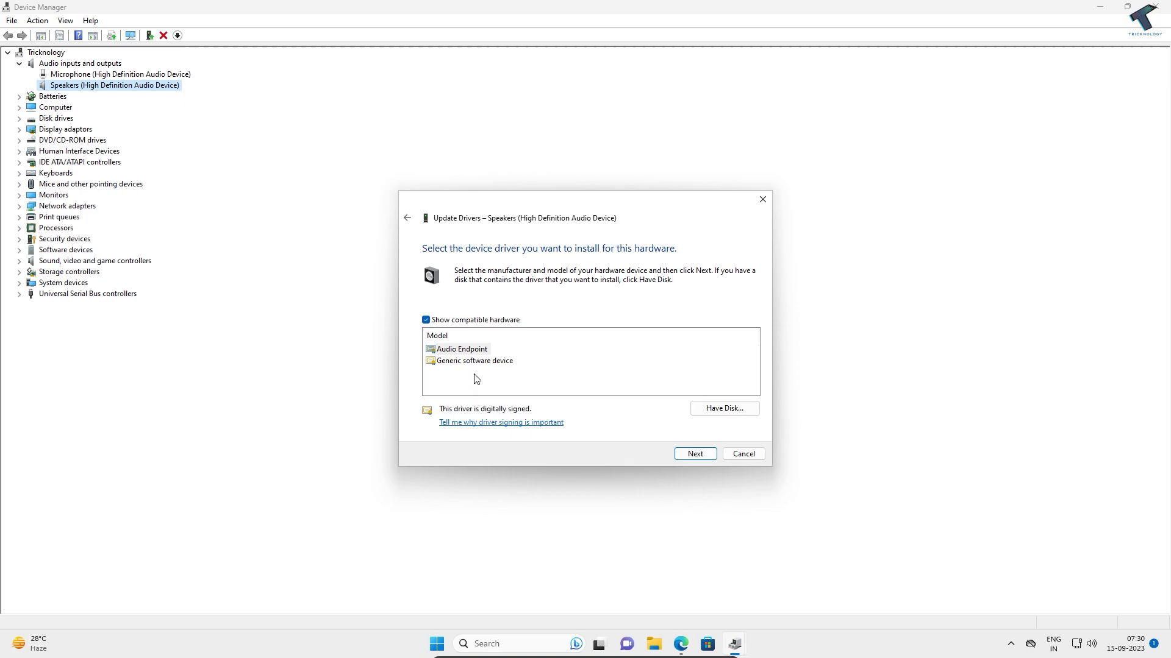
mouse_move(694, 437)
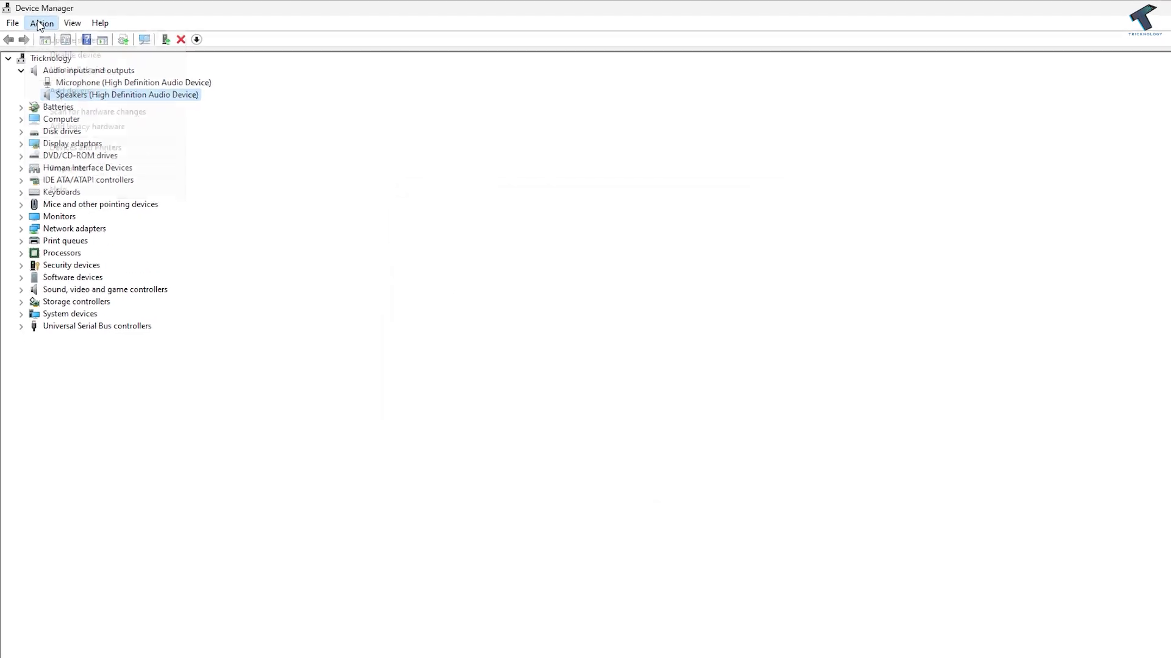
- Start the Add legacy hardware wizard and choose manual selection from a list
click(40, 23)
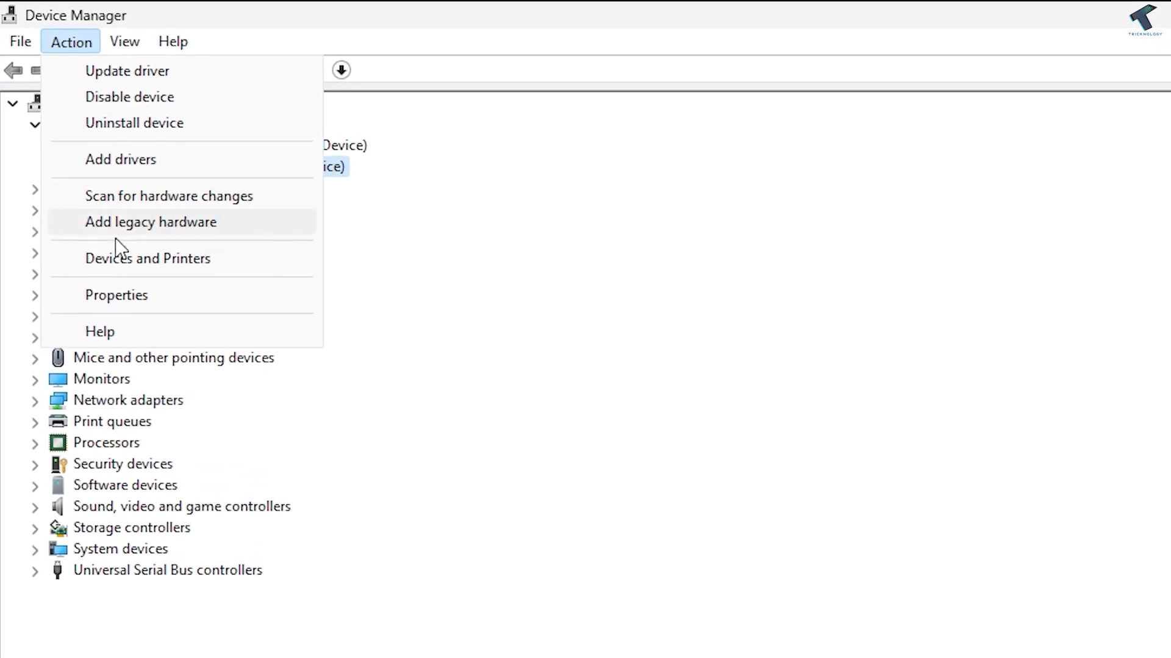
click(150, 222)
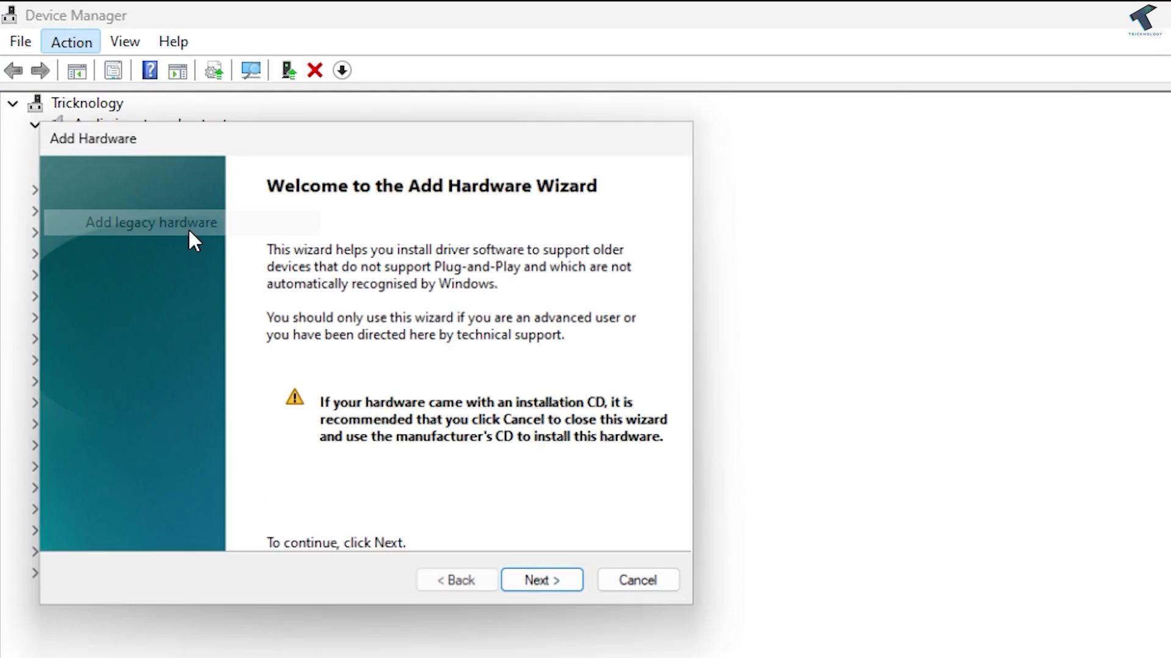
click(539, 579)
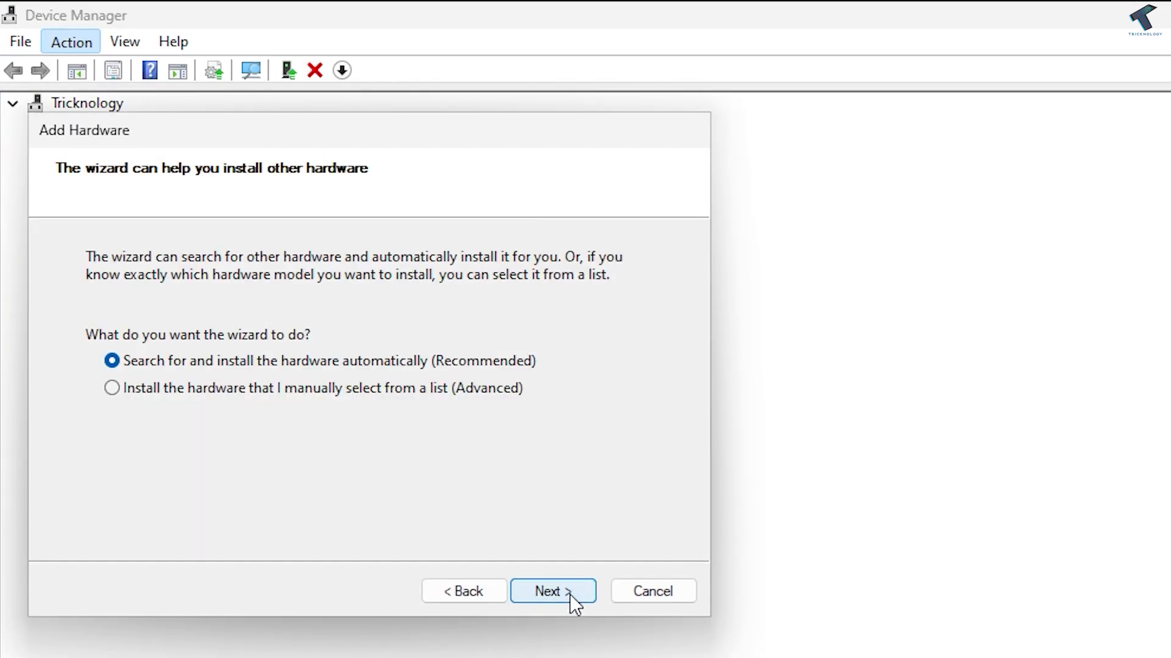
click(113, 389)
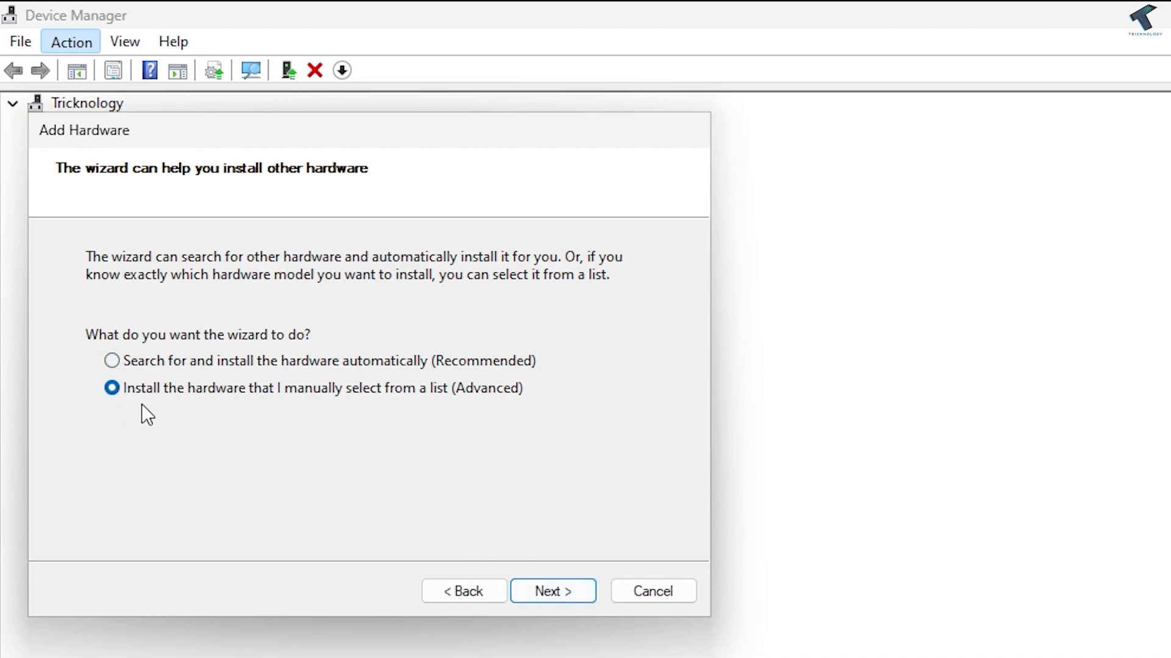
mouse_move(353, 410)
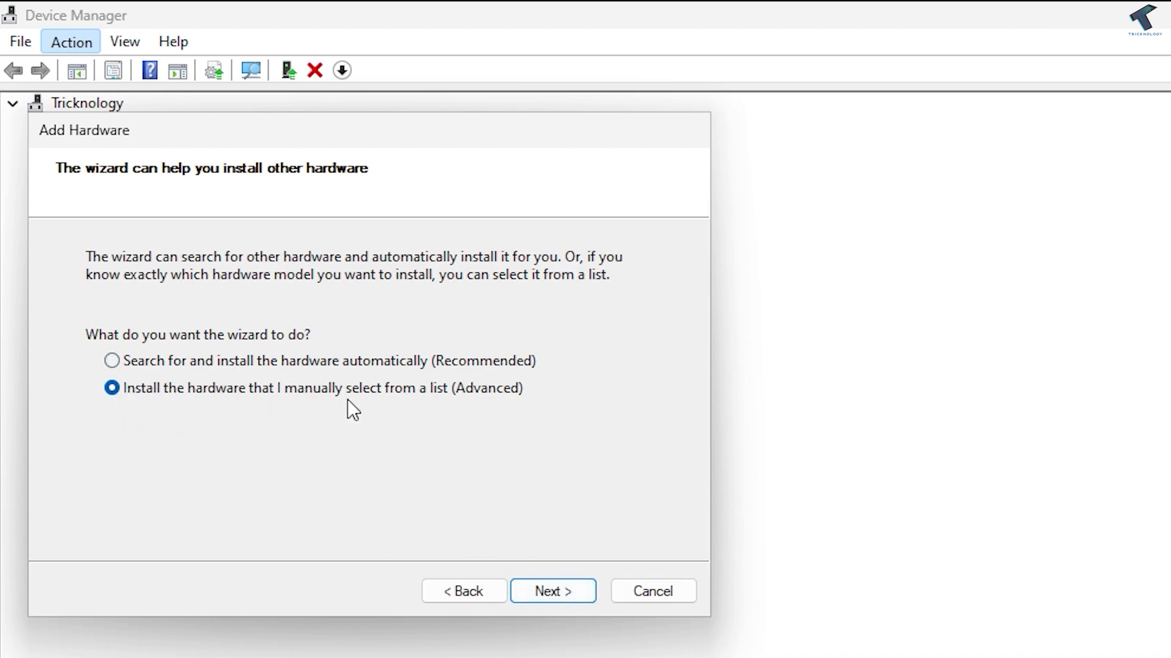
click(552, 591)
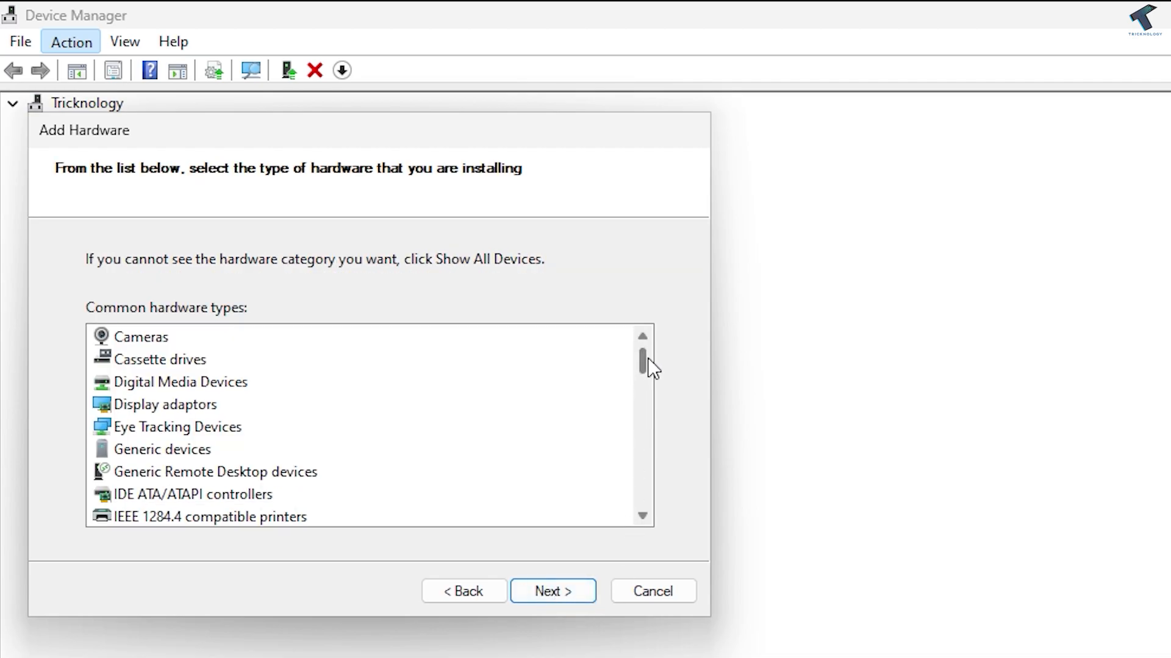
- Install Sound, video and game controllers > Generic USB Audio > USB Audio OEM Device, then close the wizard
scroll(down, 3)
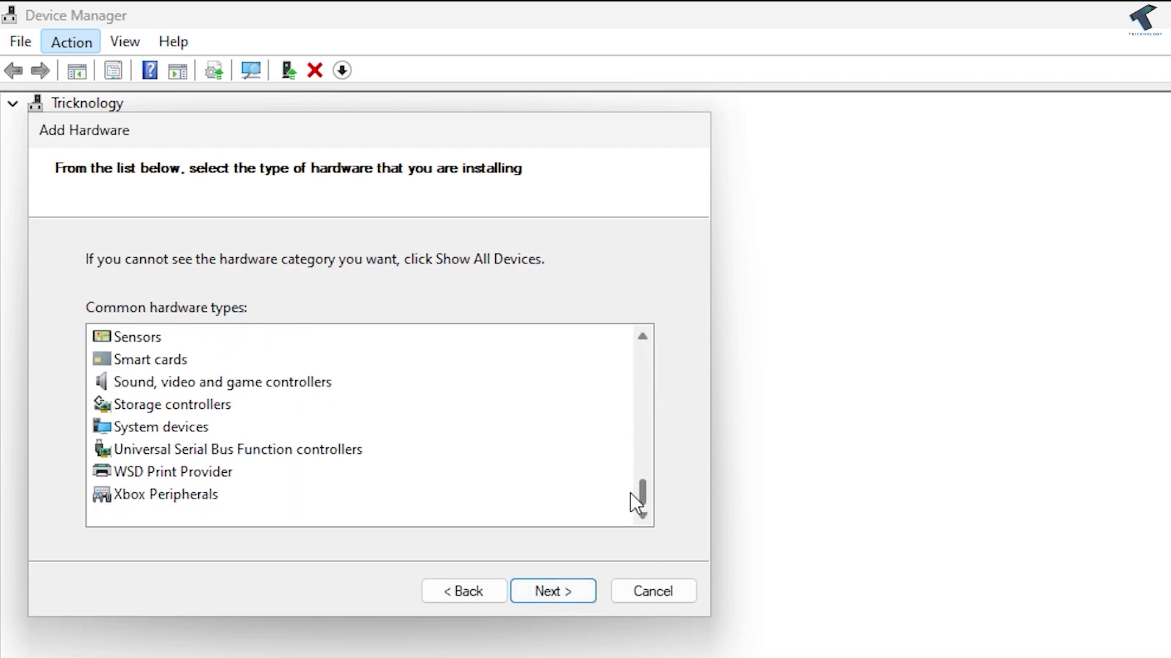
click(222, 427)
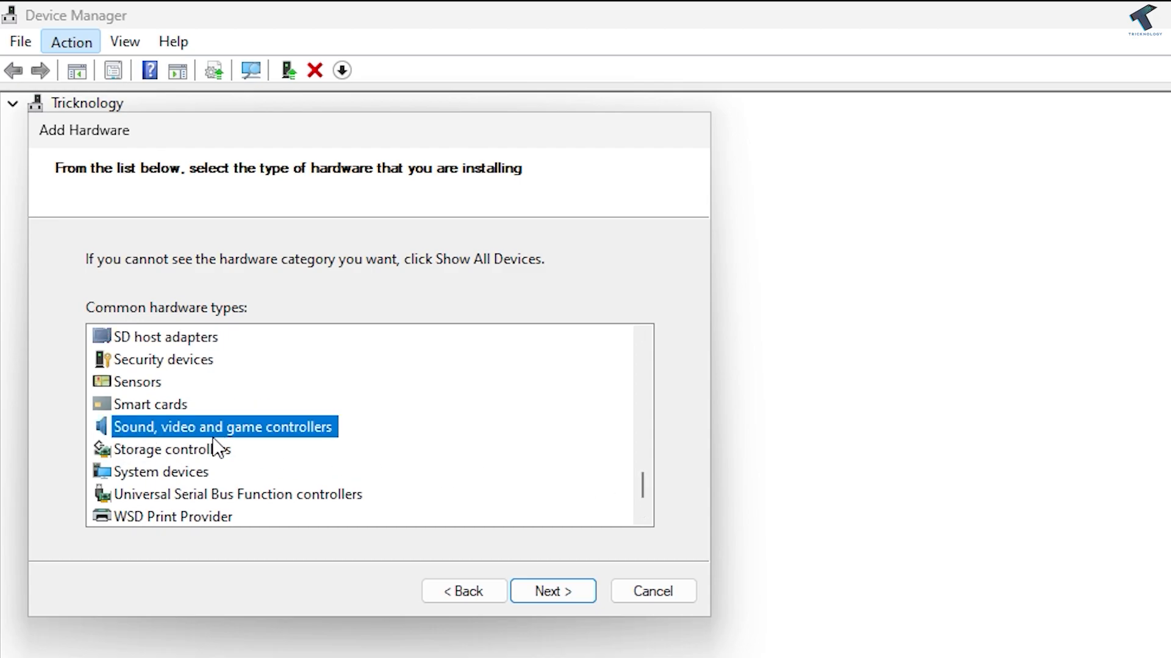
click(552, 591)
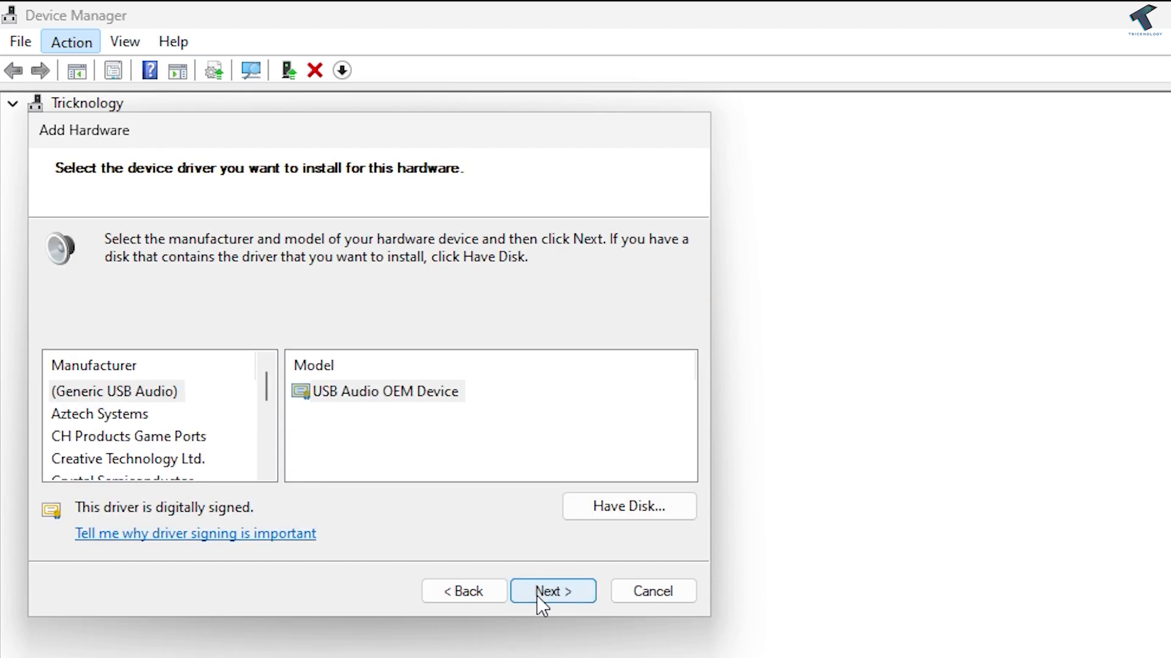
click(113, 391)
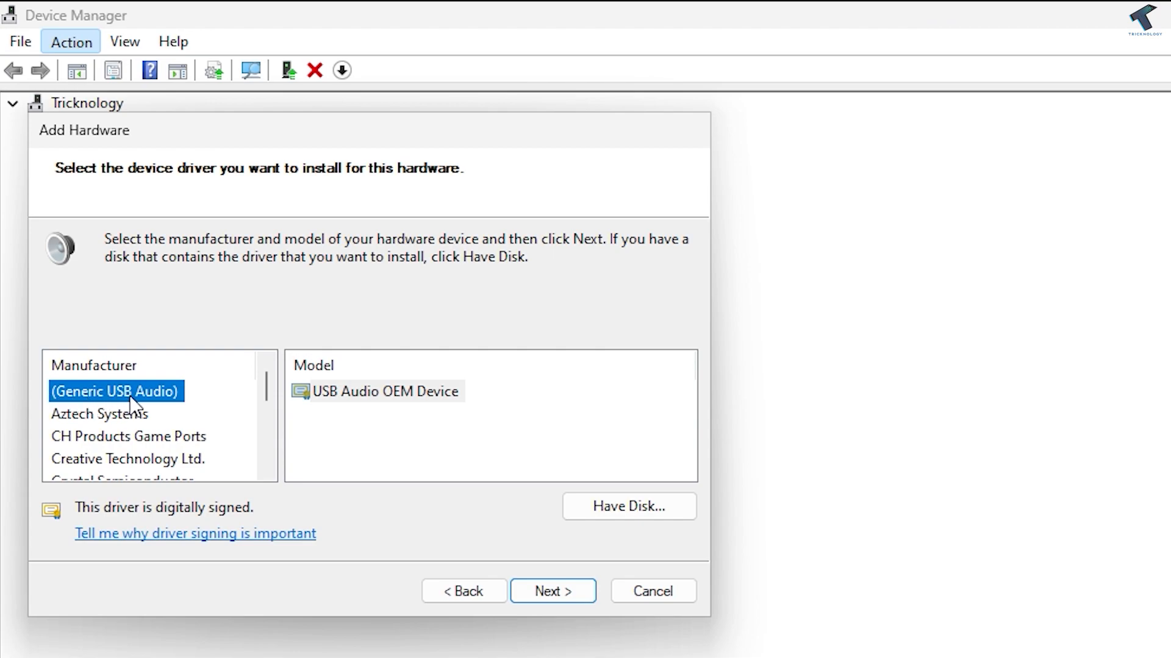
mouse_move(189, 408)
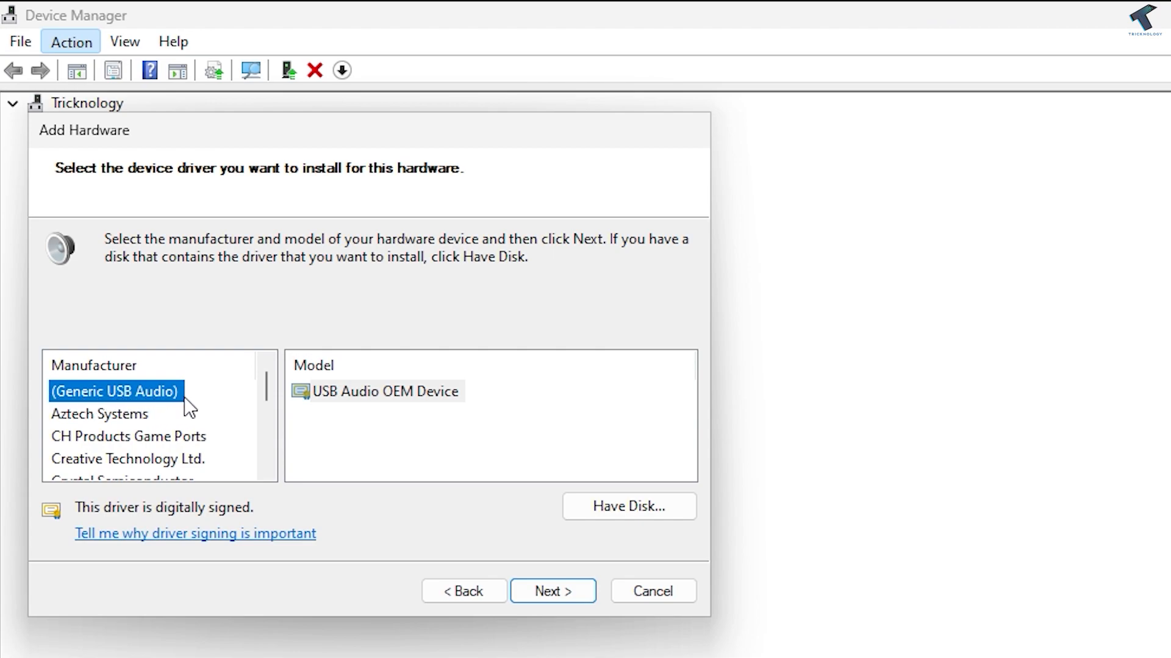
click(386, 391)
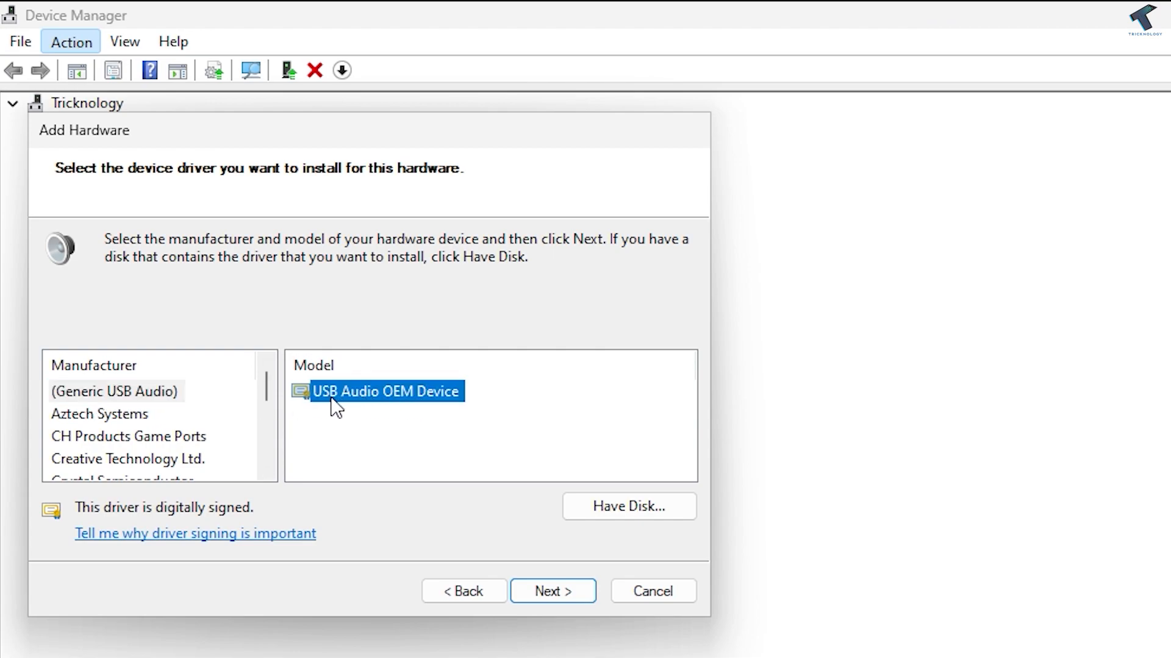
click(552, 591)
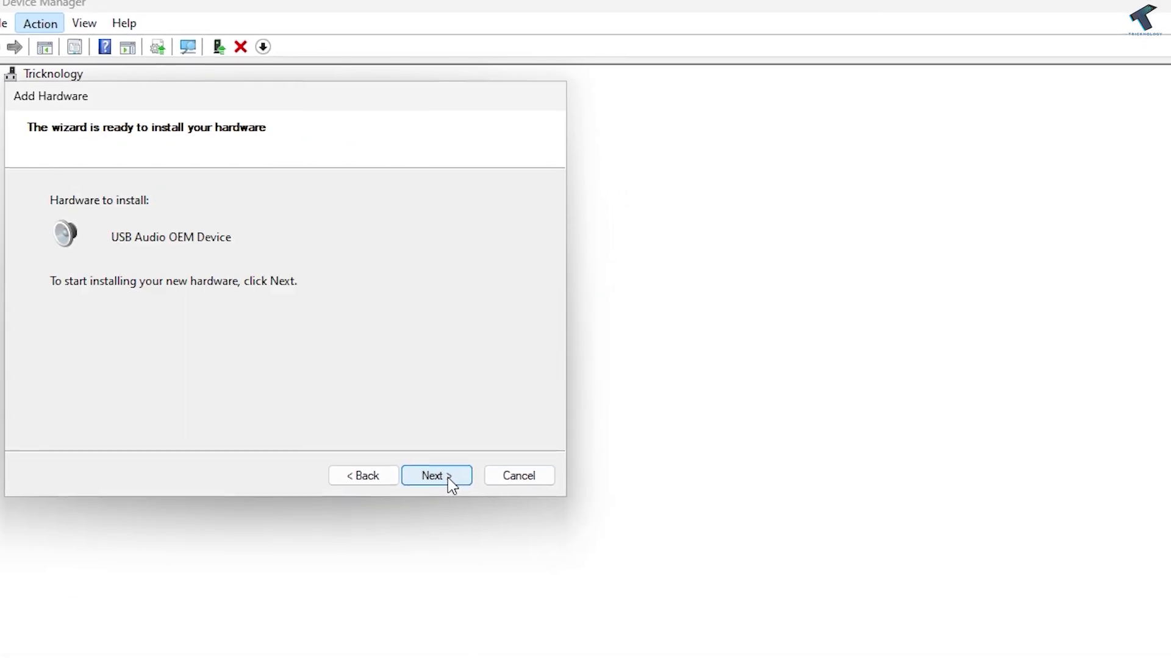
click(436, 476)
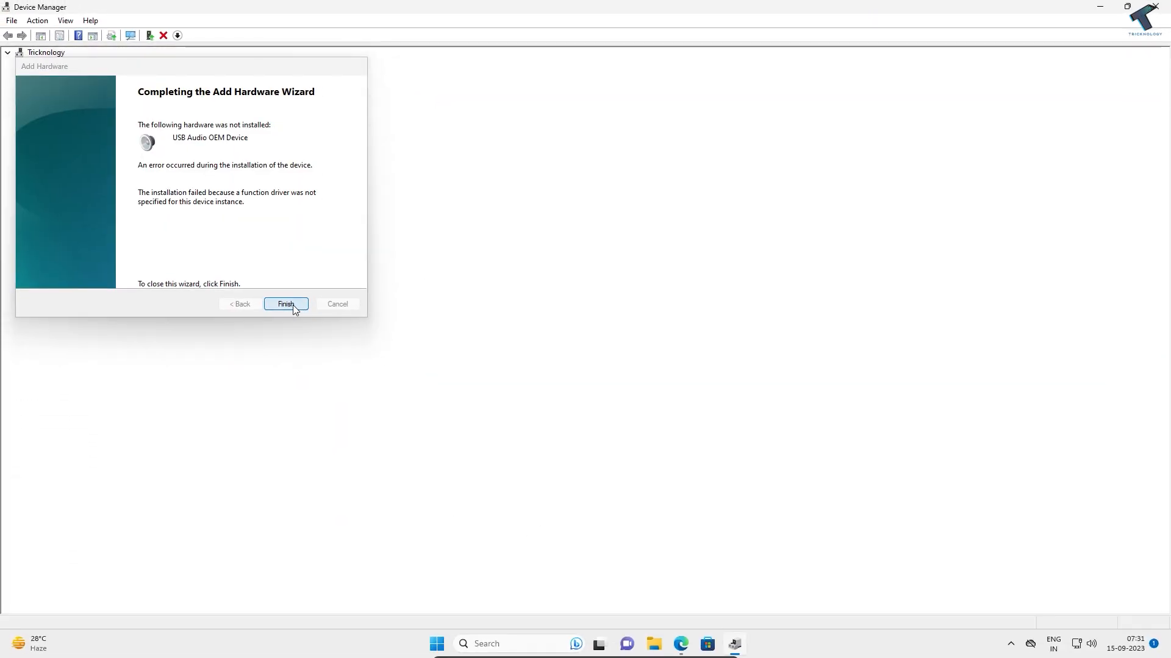
click(286, 304)
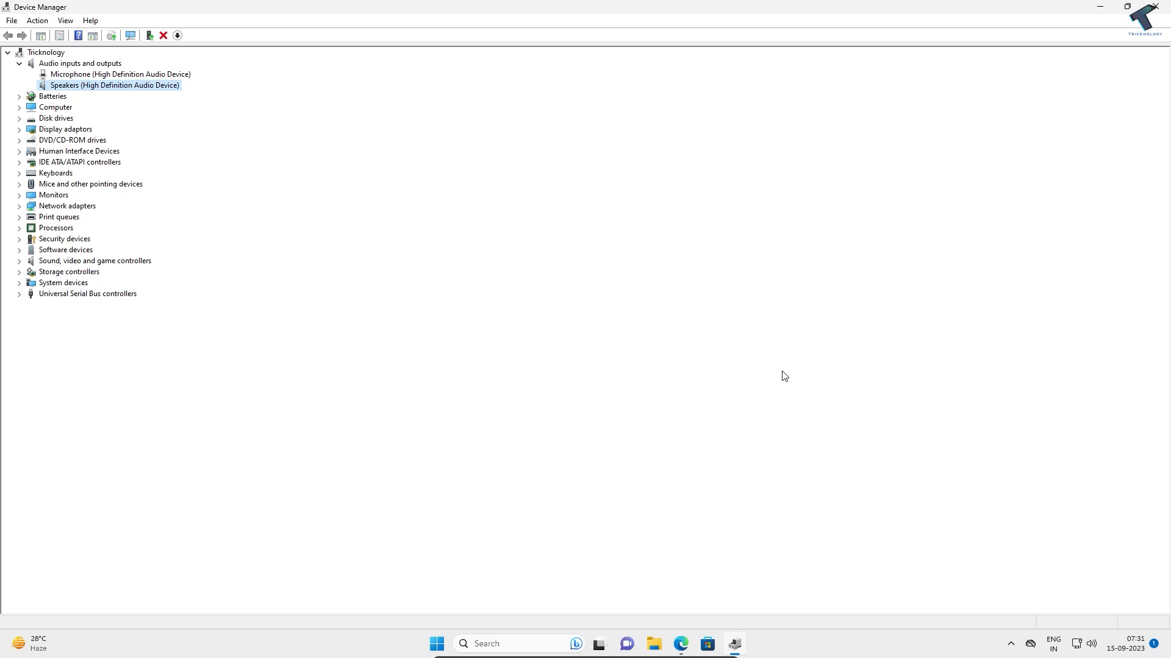
mouse_move(775, 381)
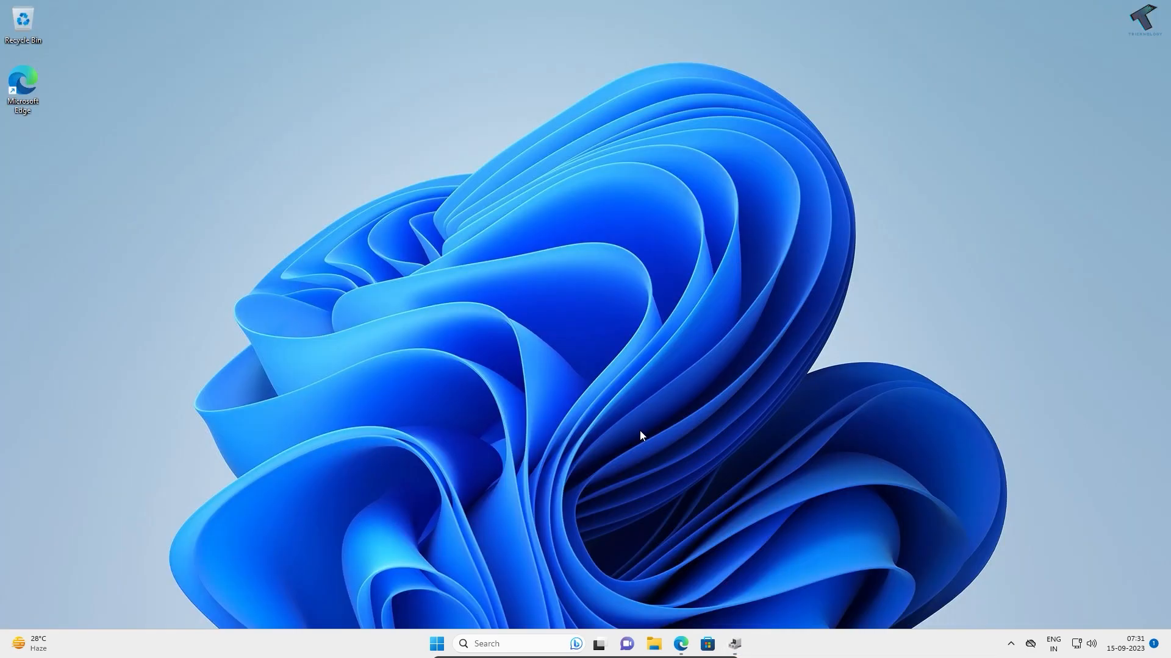
- Search 'services' from the Start menu to launch the Services app
click(433, 644)
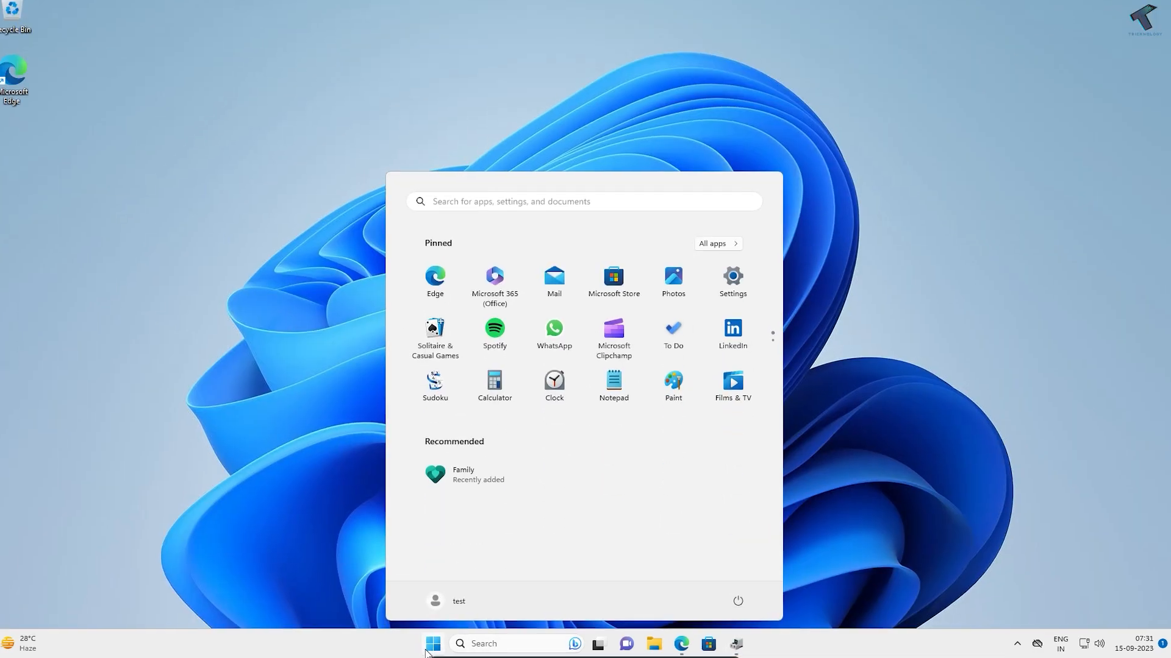
text(services)
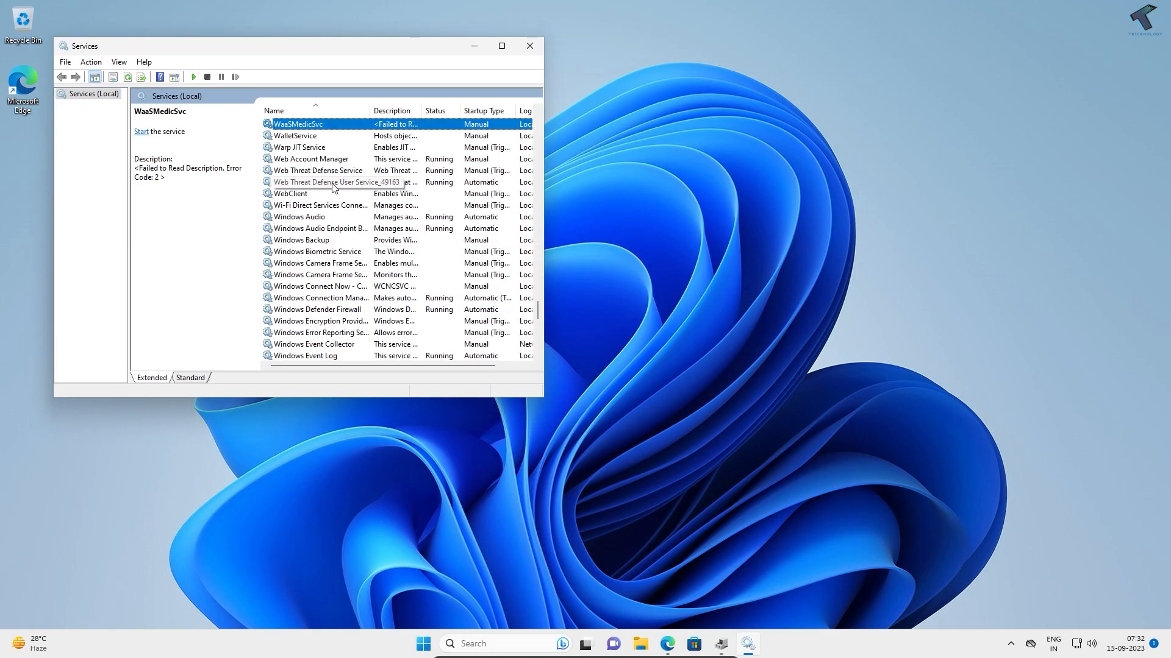
- Restart Windows Audio, confirming the dependent Windows Audio Endpoint Builder restart too
click(299, 216)
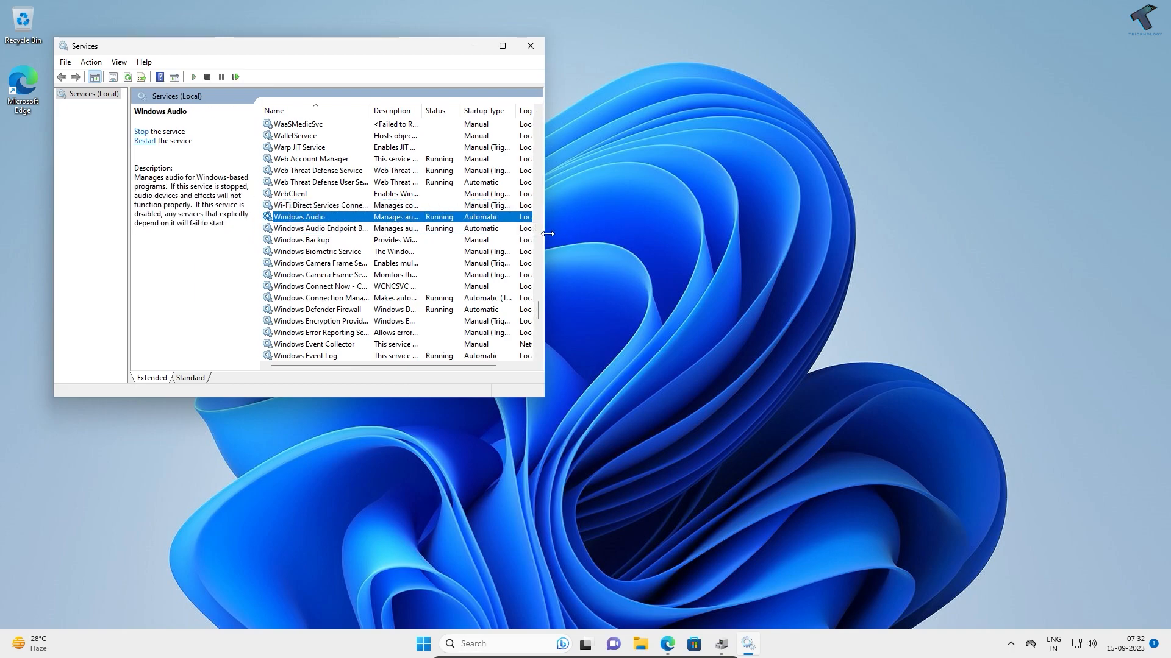
drag(543, 233, 669, 233)
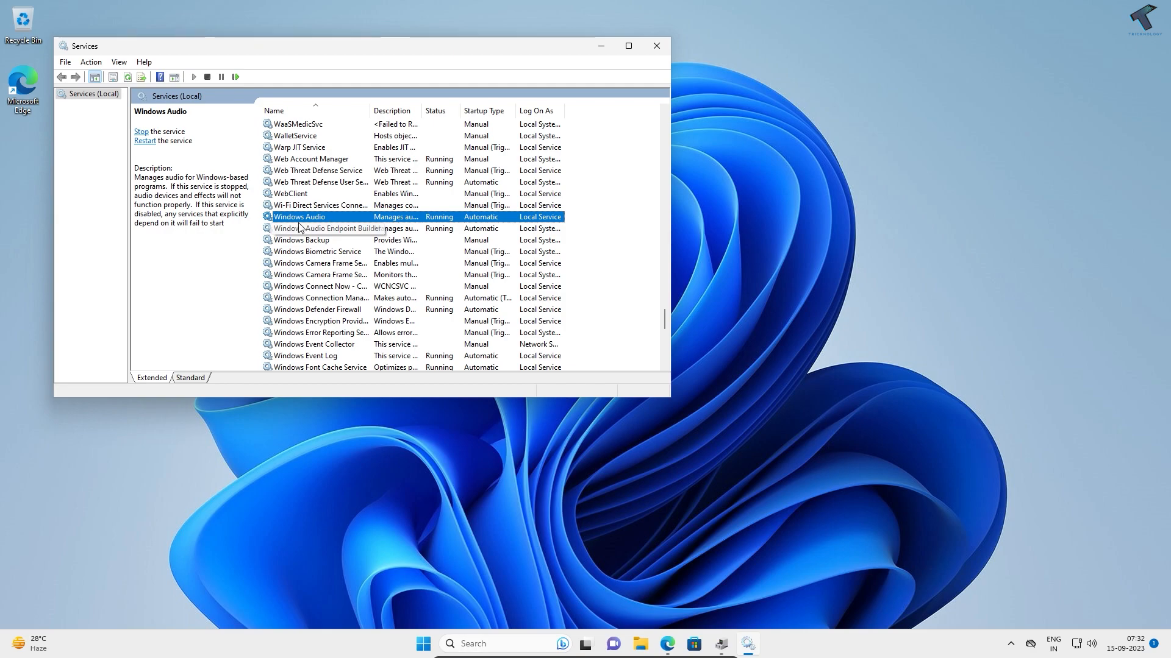
right_click(300, 216)
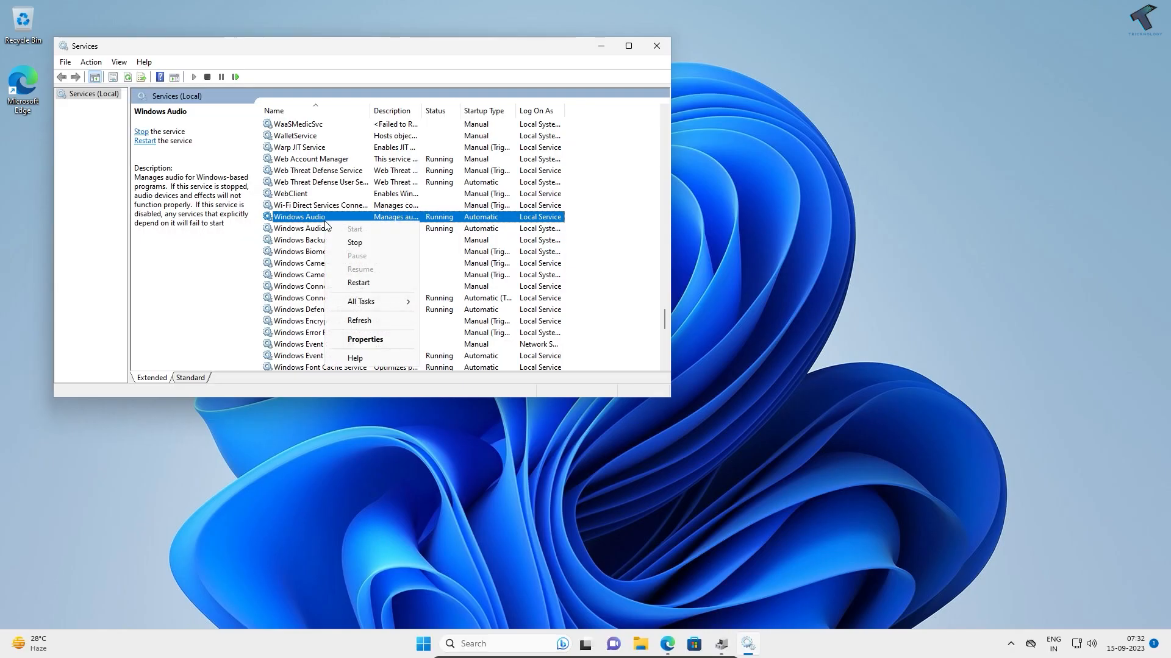
click(354, 242)
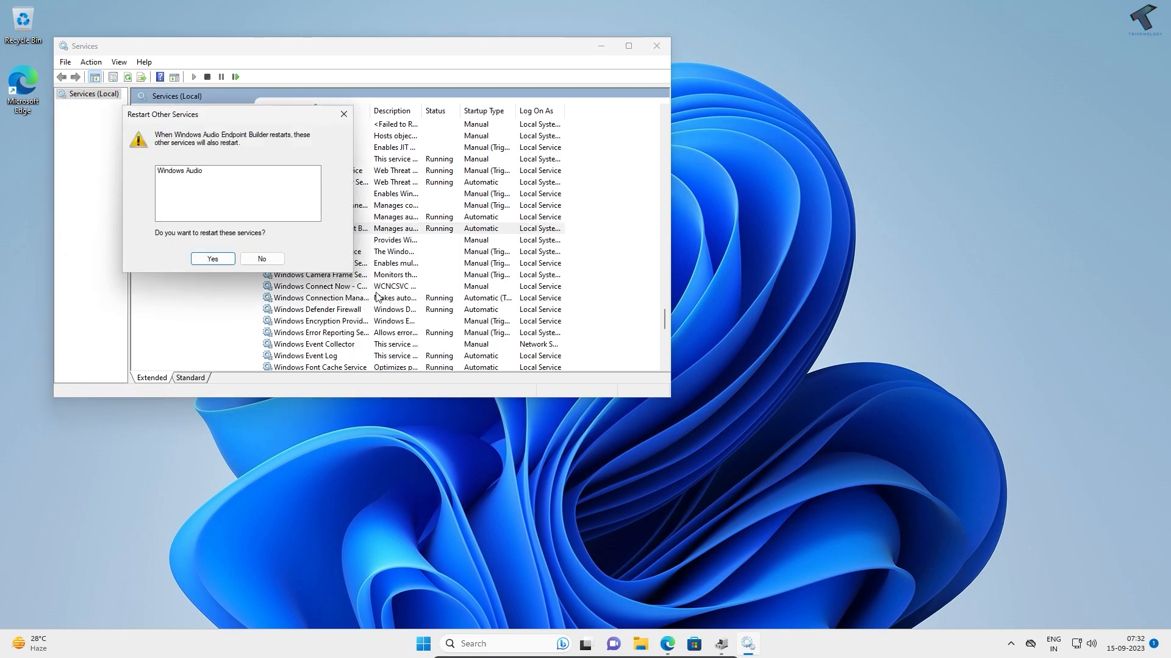
click(213, 258)
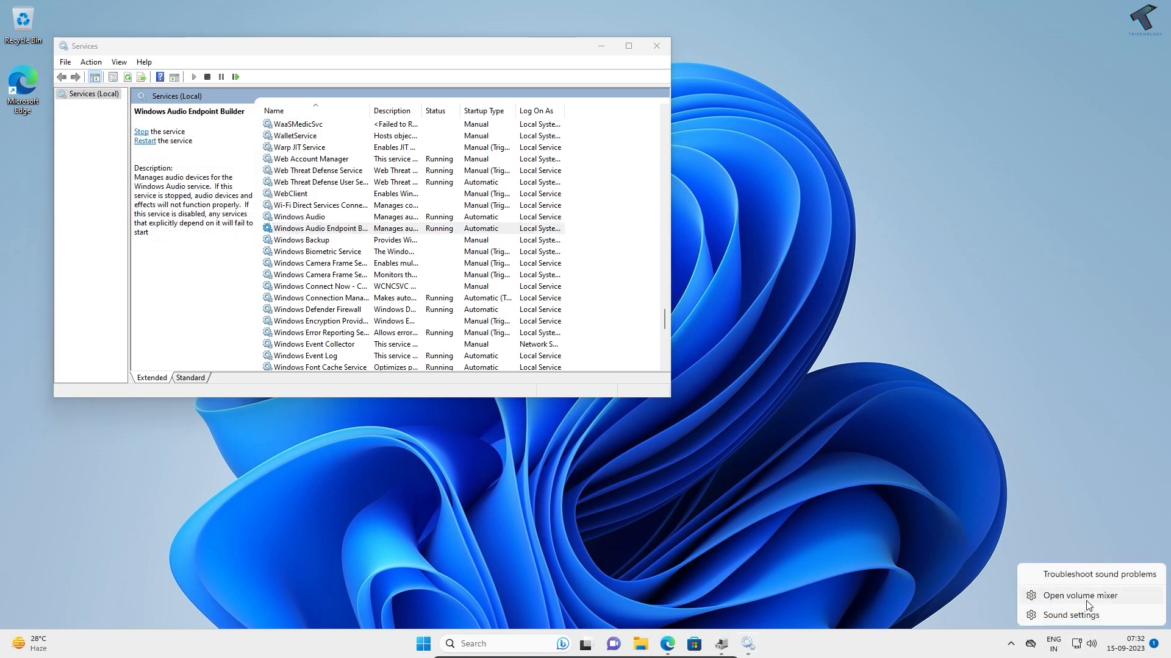
- Go from the volume mixer back to System > Sound and open More sound settings
click(1080, 595)
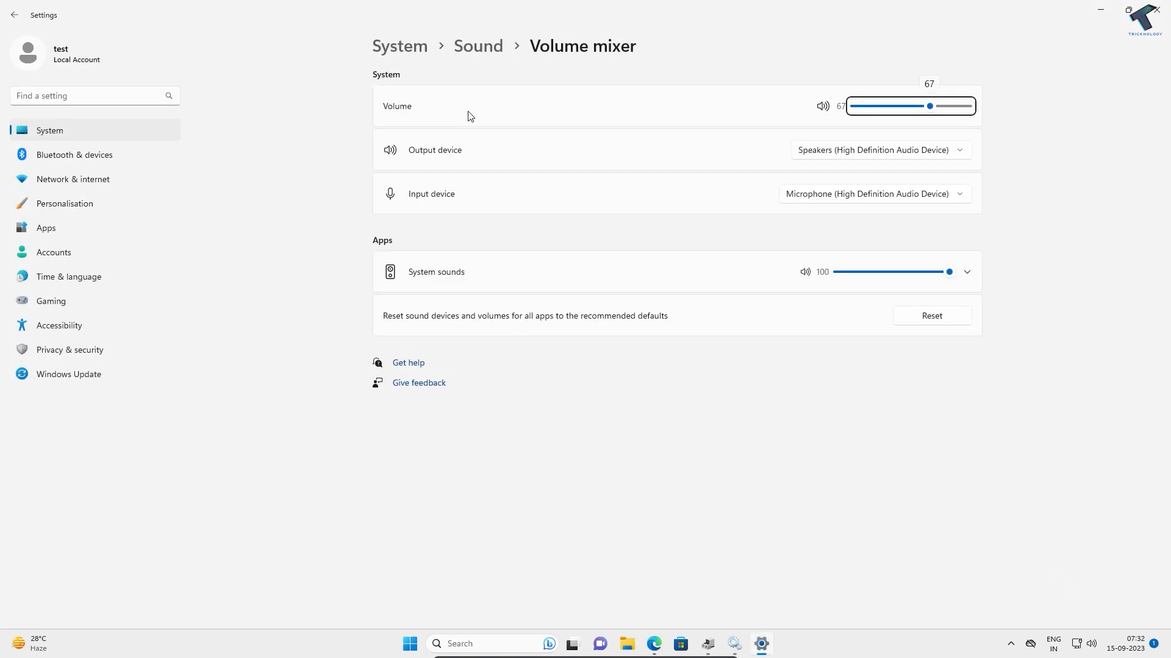
click(477, 46)
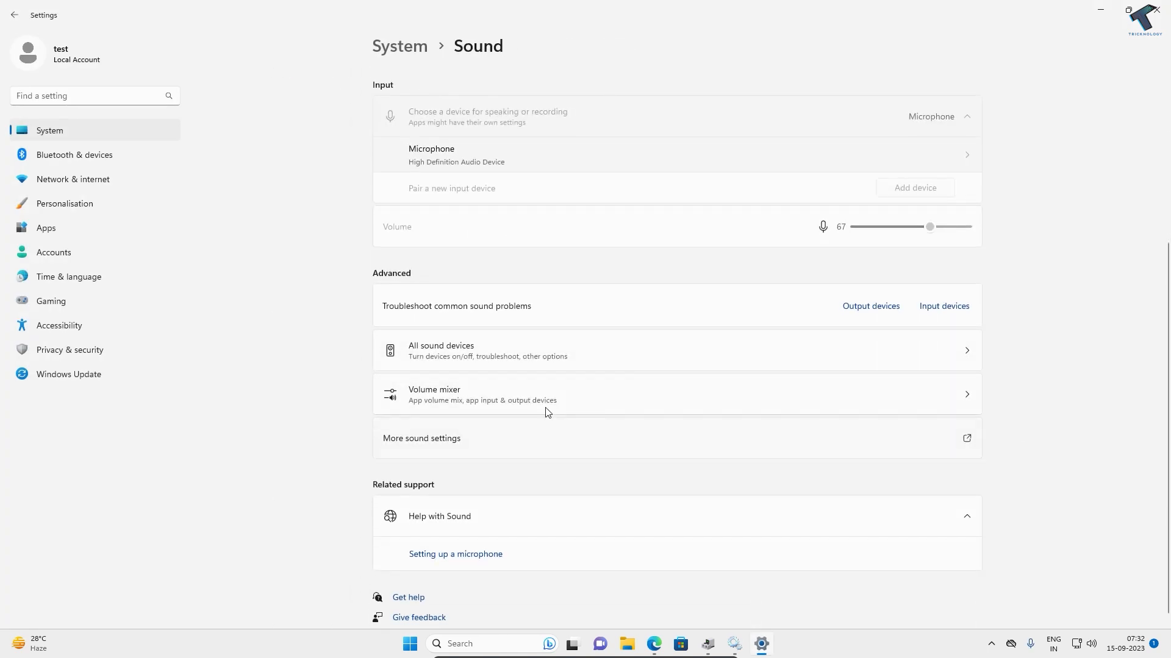
click(421, 438)
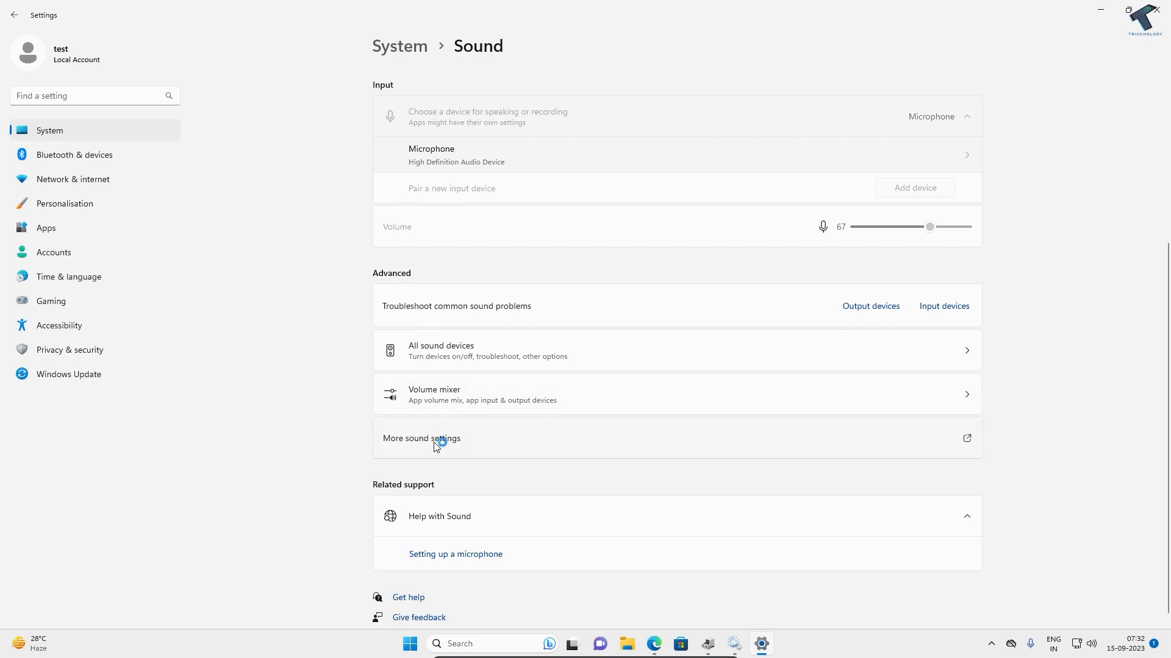
click(421, 439)
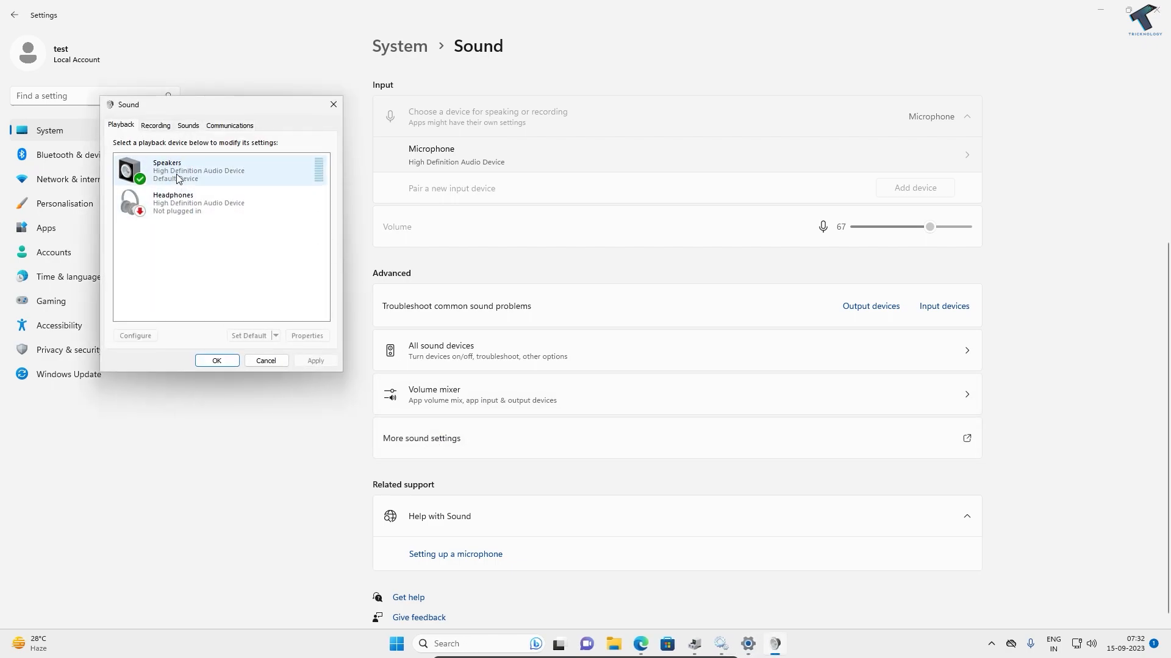
- Right-click Speakers on the Playback tab to confirm Disable is offered
right_click(198, 170)
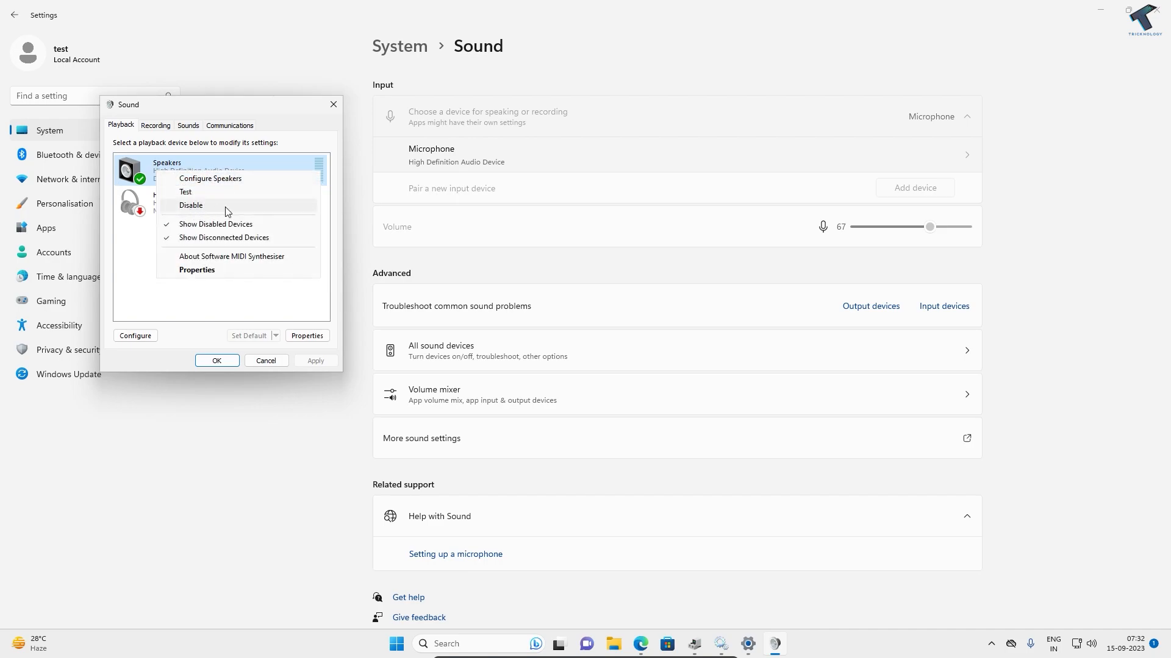
mouse_move(346, 175)
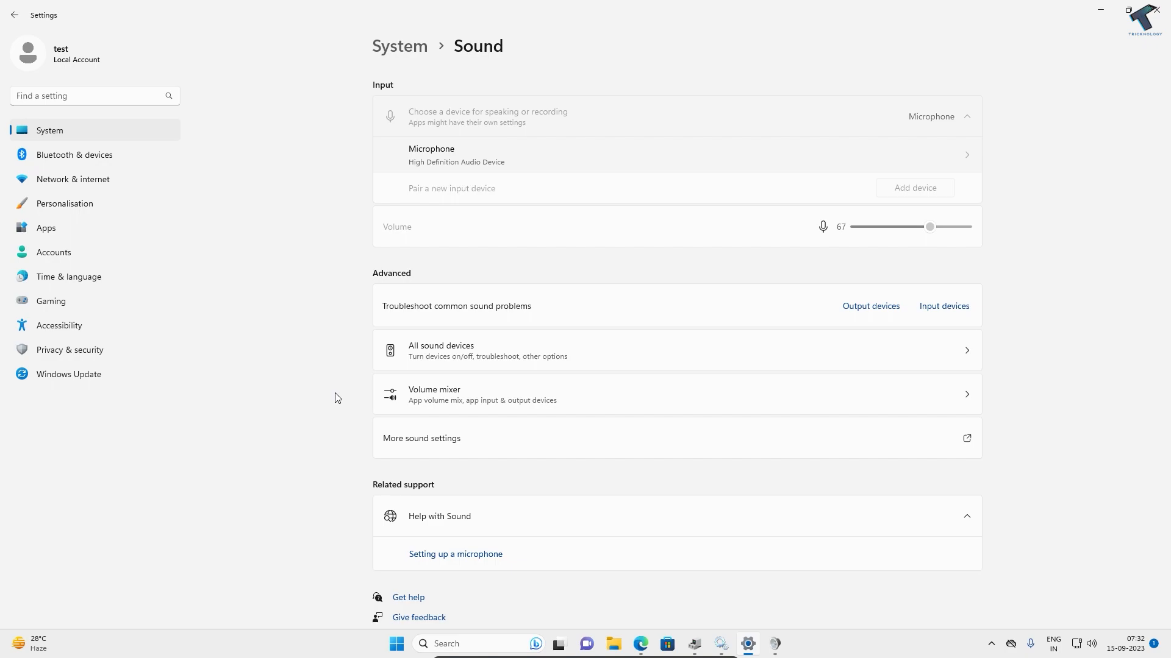
mouse_move(352, 399)
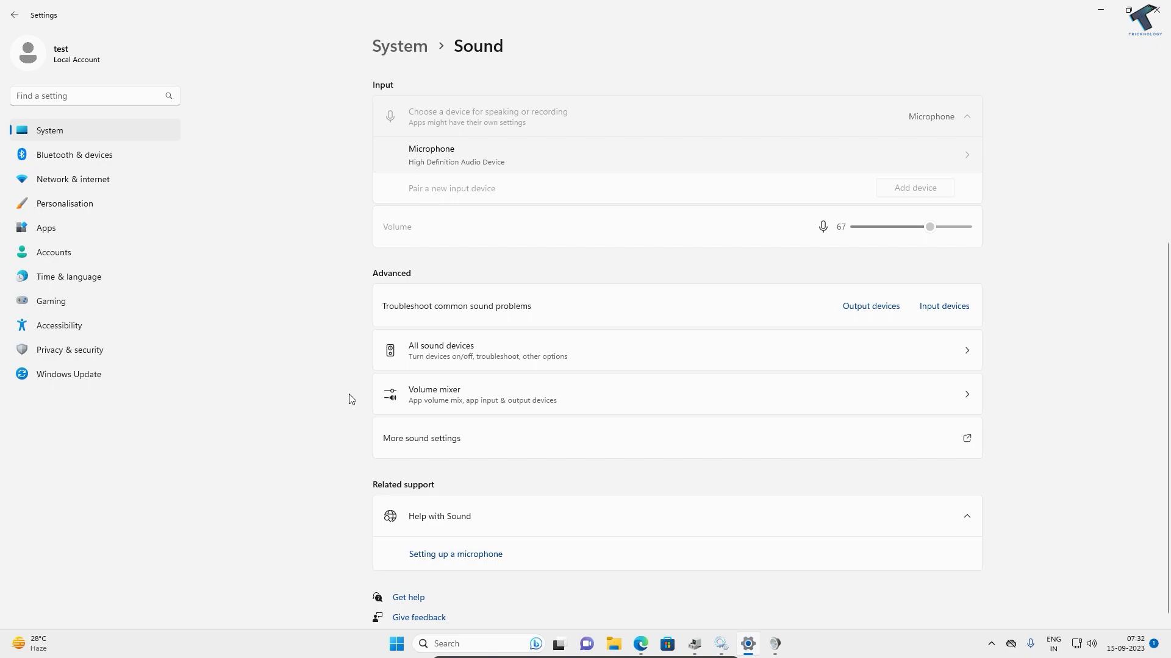
mouse_move(701, 614)
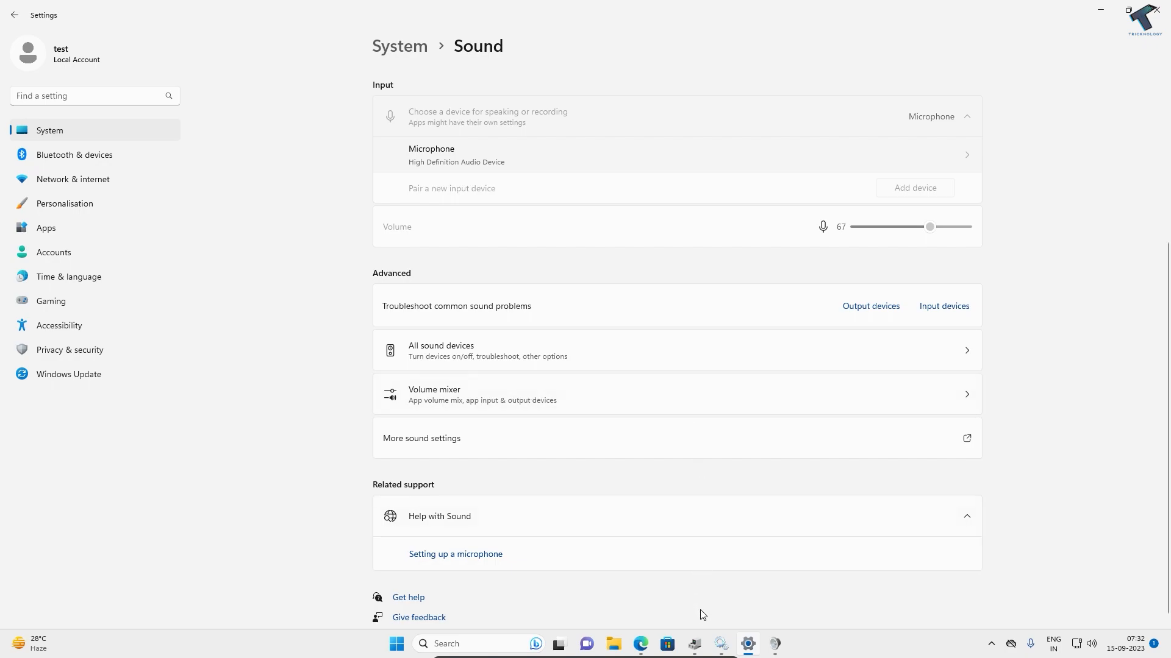